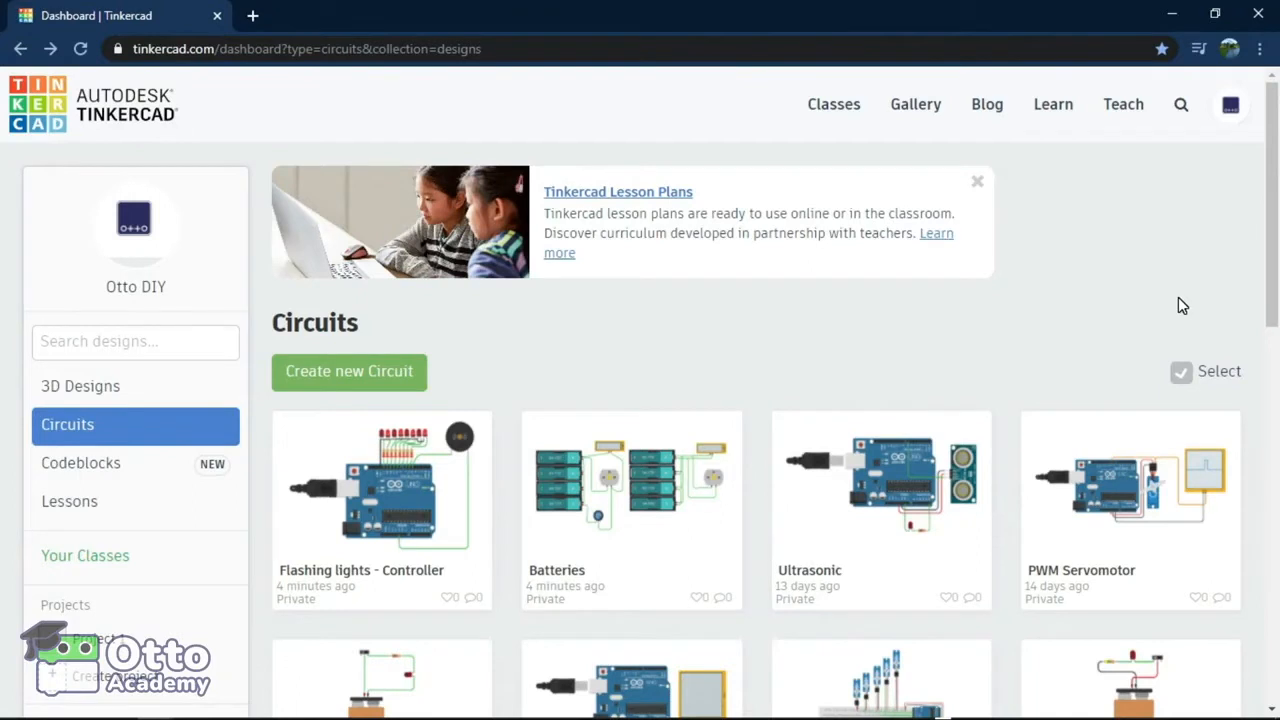
mouse_move(1176, 305)
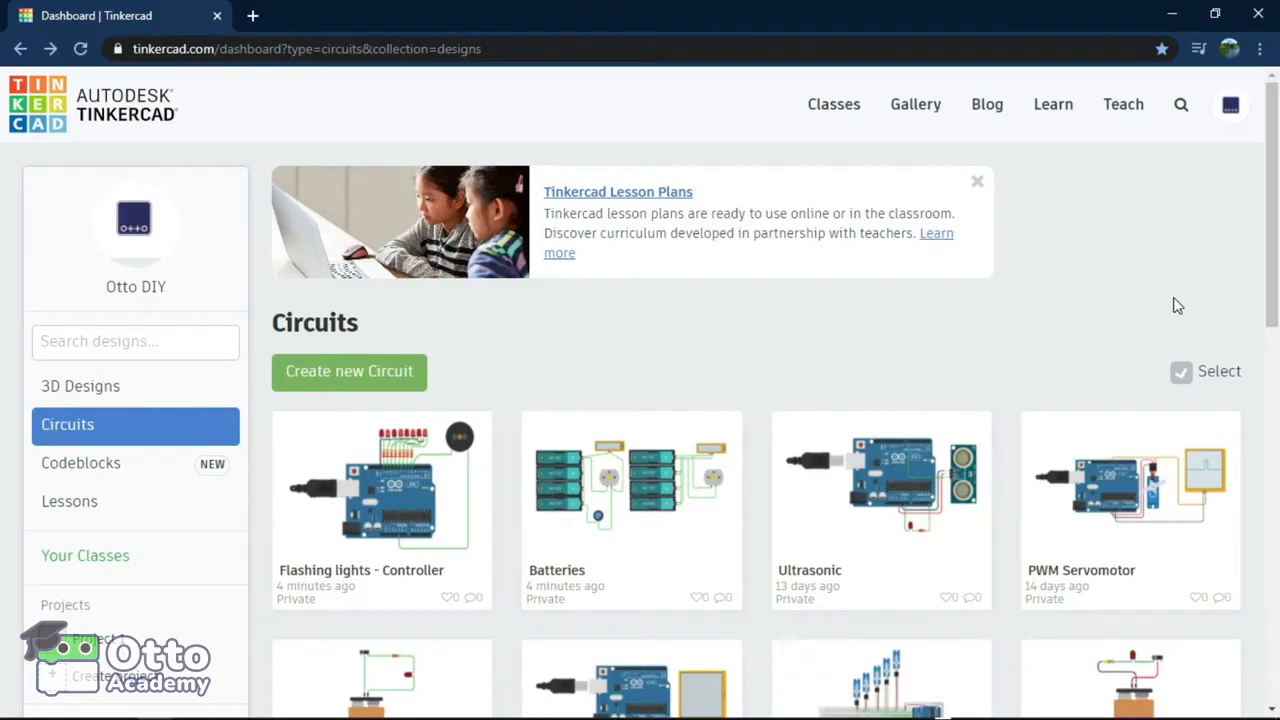
mouse_move(746, 377)
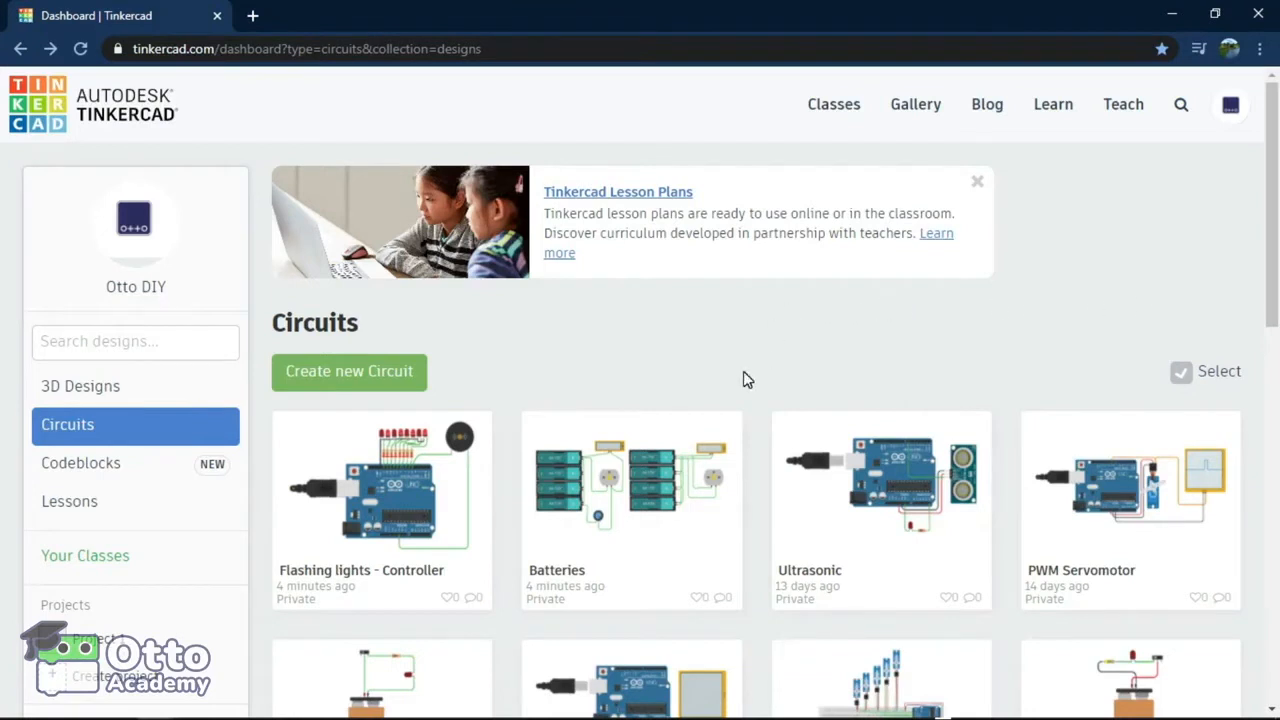
Step: Create a new circuit design and retitle it 'buzzer test'
click(348, 372)
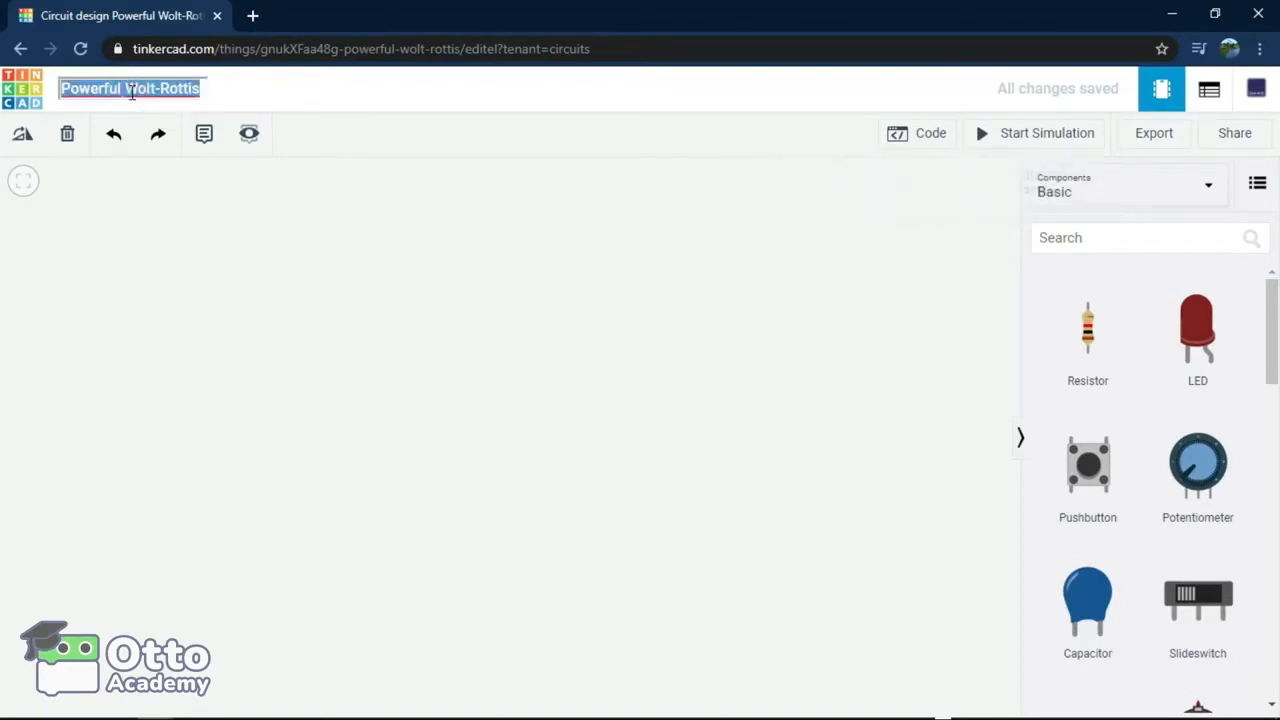
text(buzzer test)
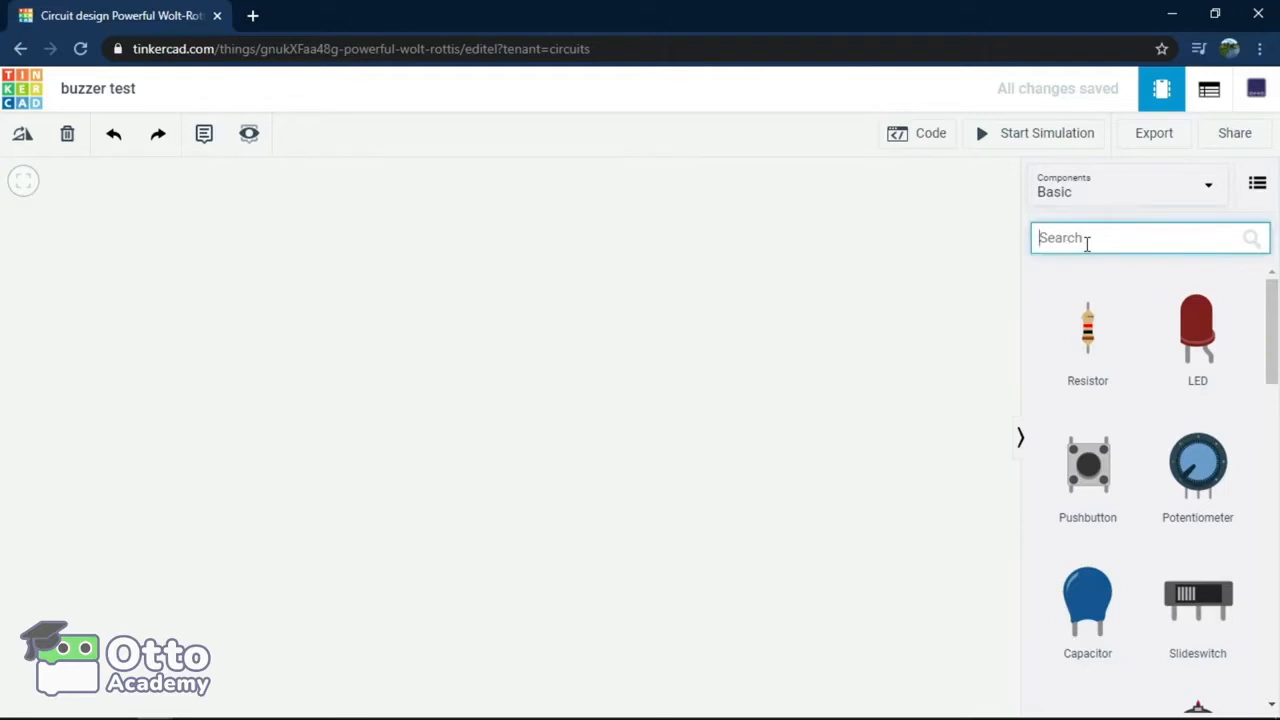
Step: Place an Arduino Uno R3 and a Piezo buzzer above it from component search
text(arduino)
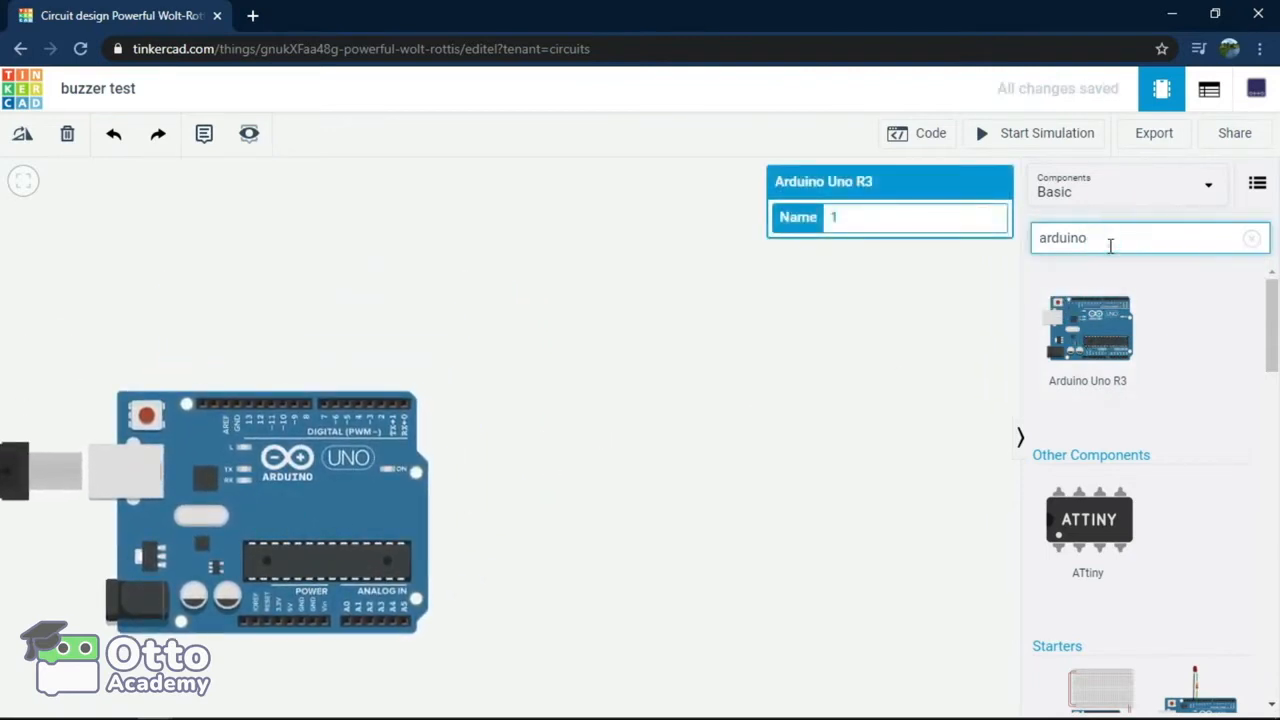
click(1092, 240)
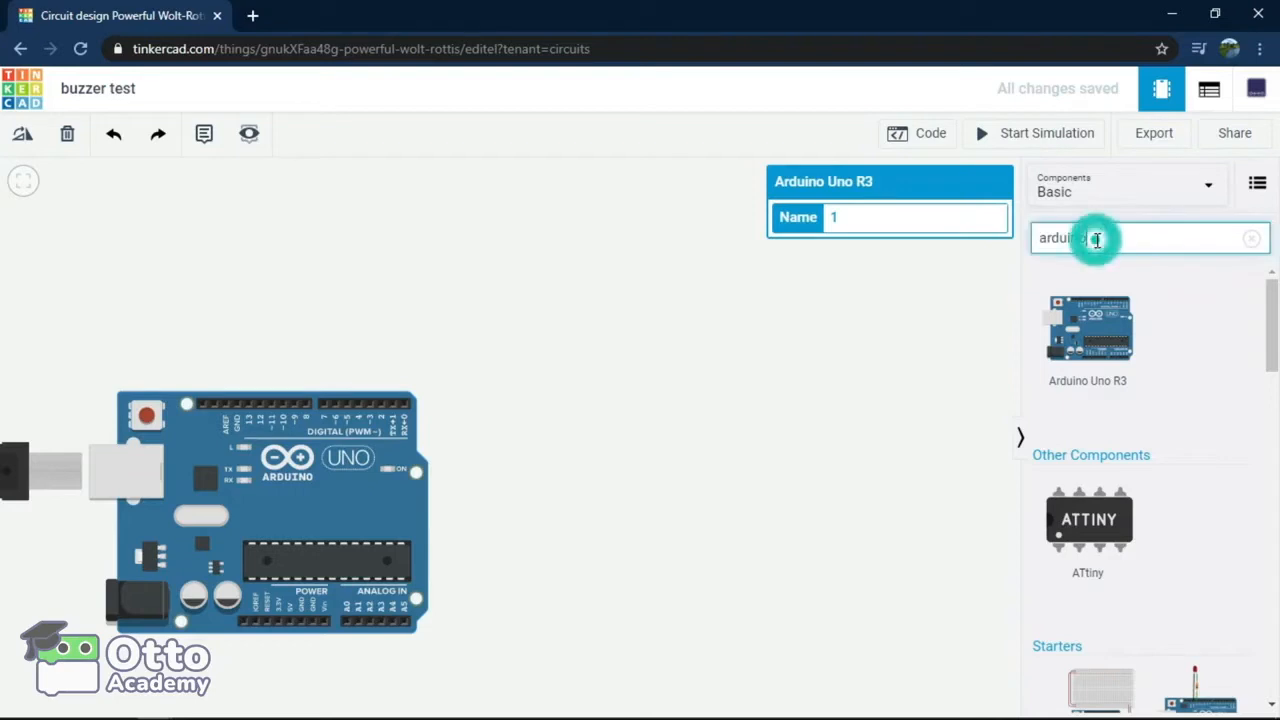
click(1251, 239)
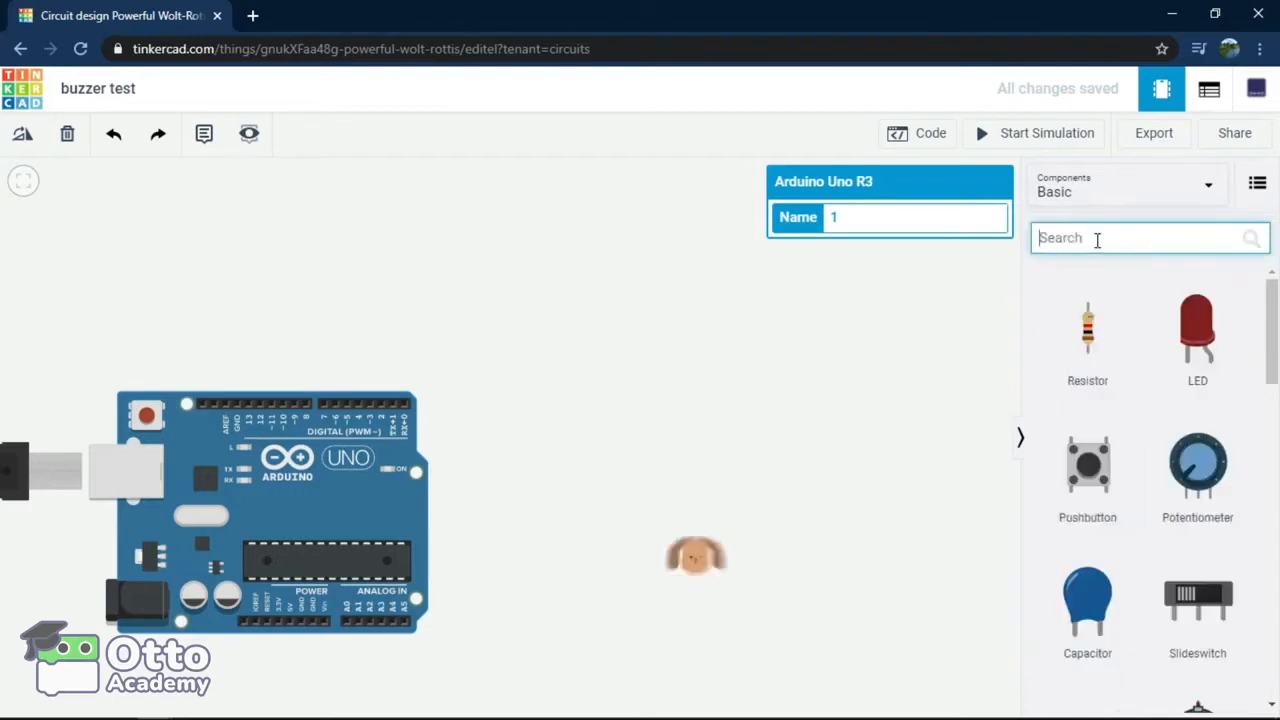
text(buzer)
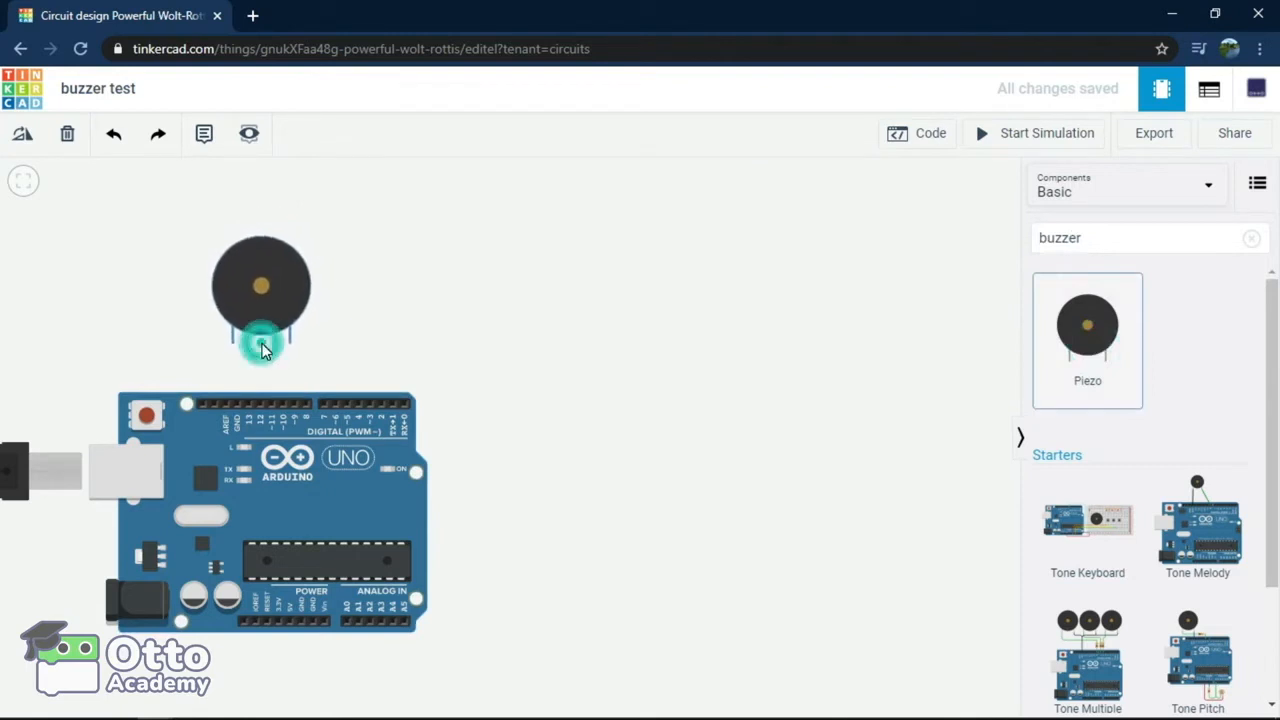
Step: Wire the piezo to Arduino GND and pin 10, colouring the signal wire red
click(261, 345)
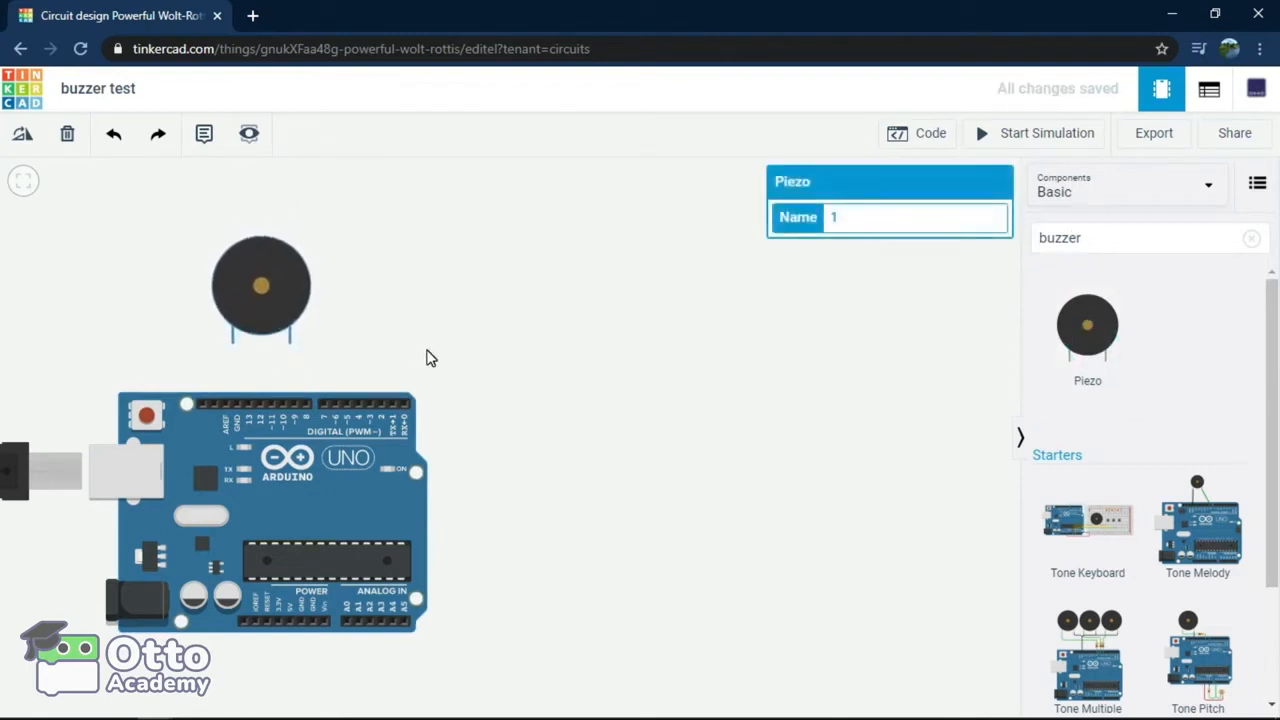
mouse_move(293, 407)
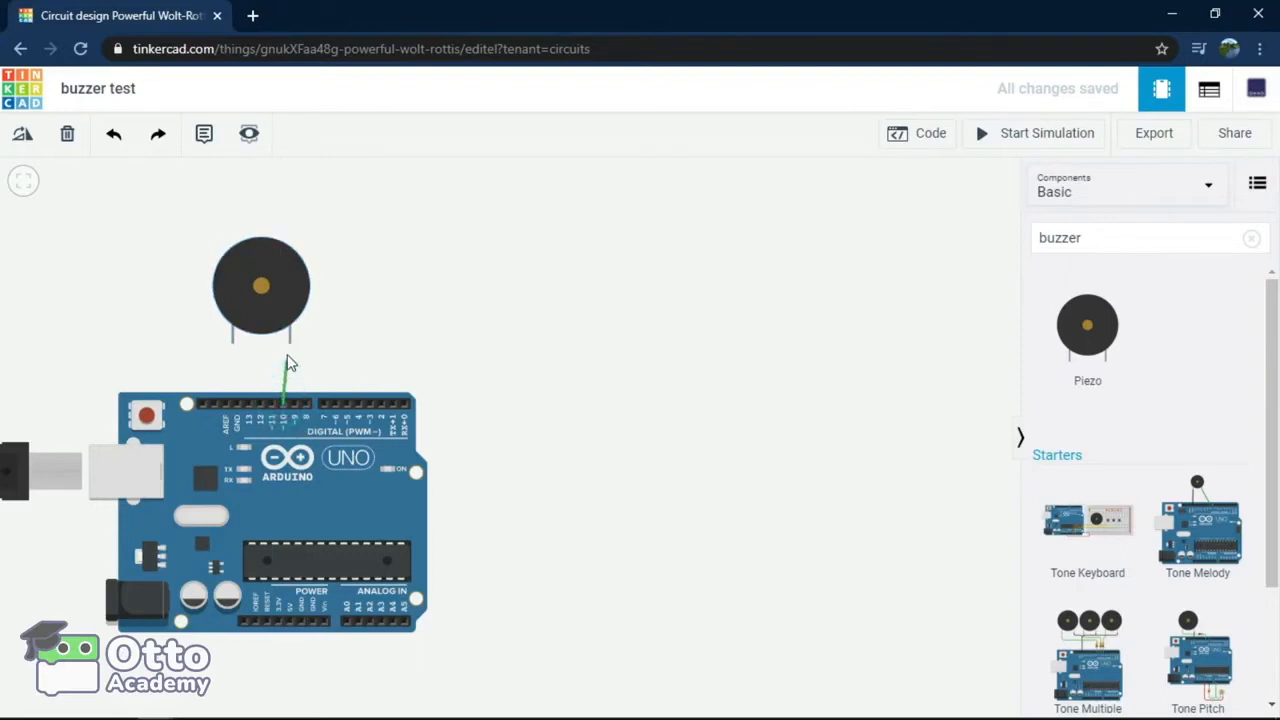
click(237, 408)
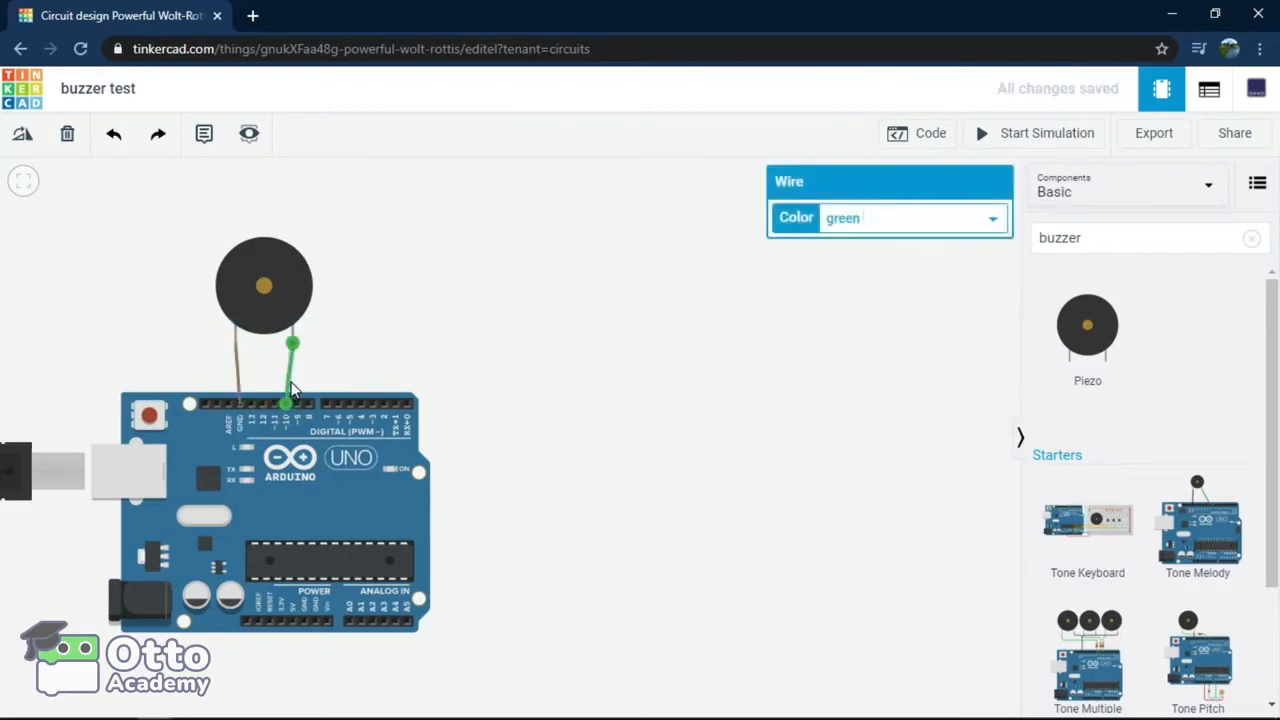
mouse_move(883, 246)
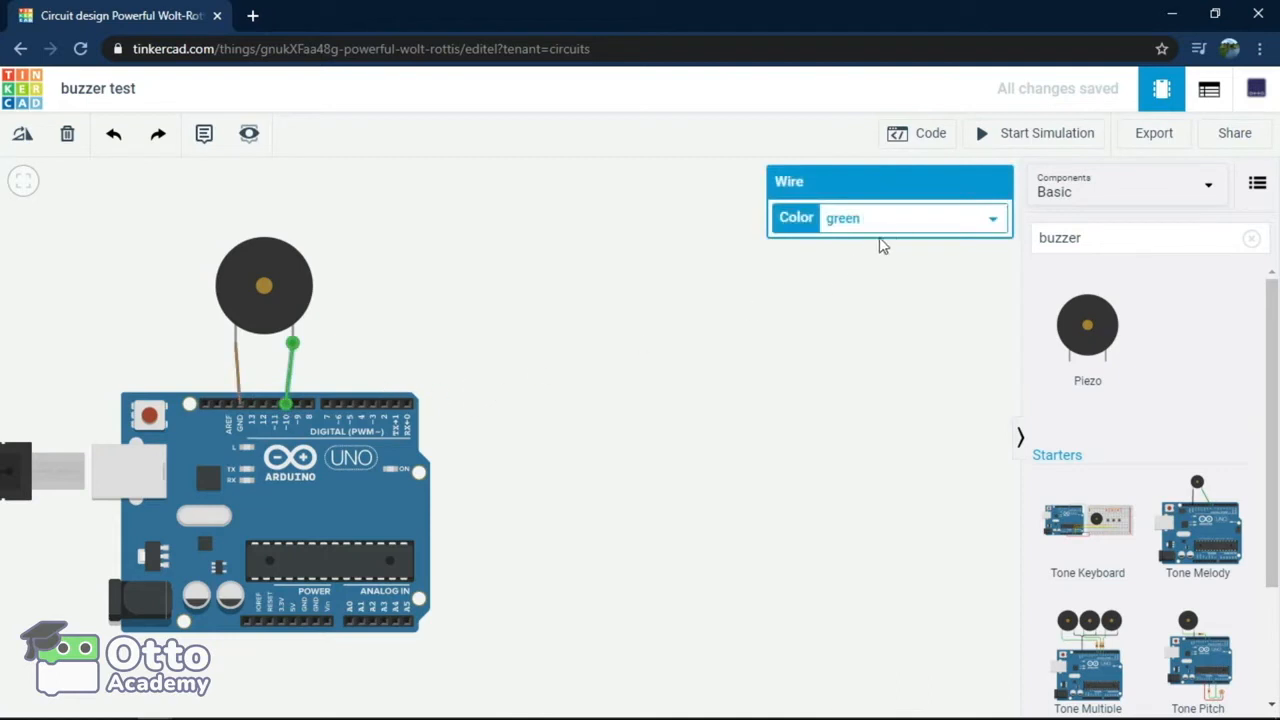
click(910, 217)
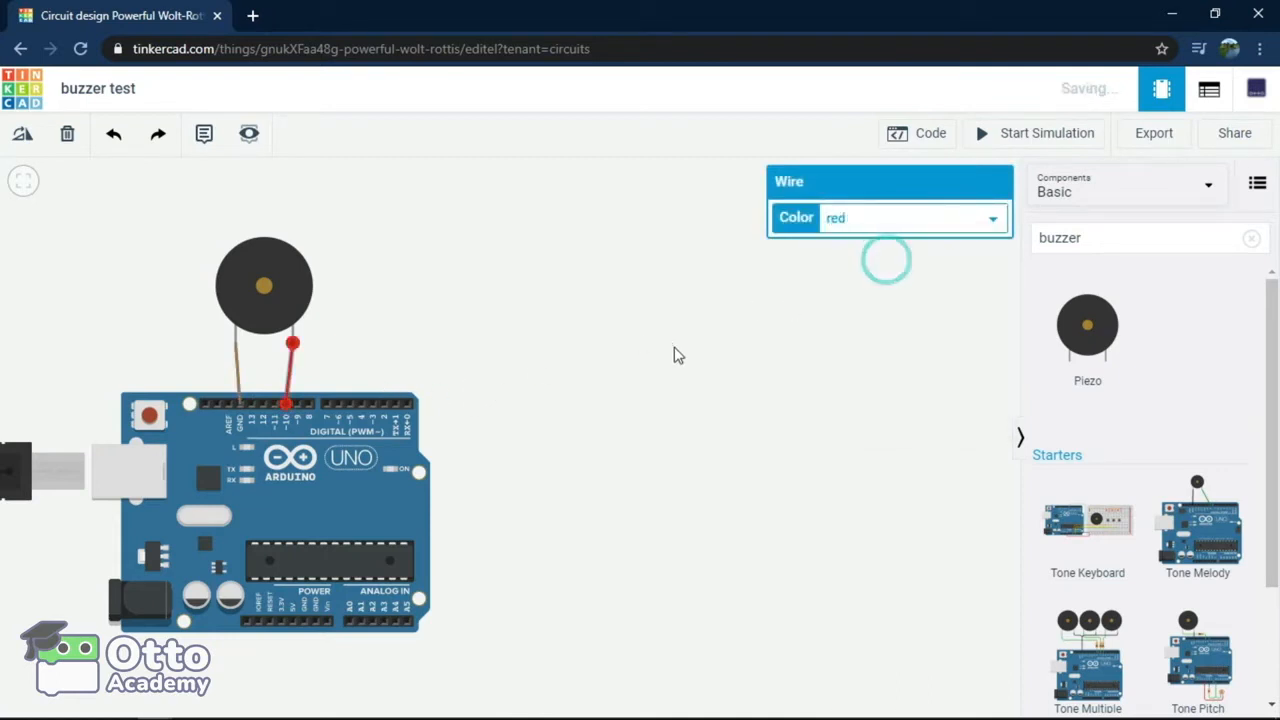
click(919, 133)
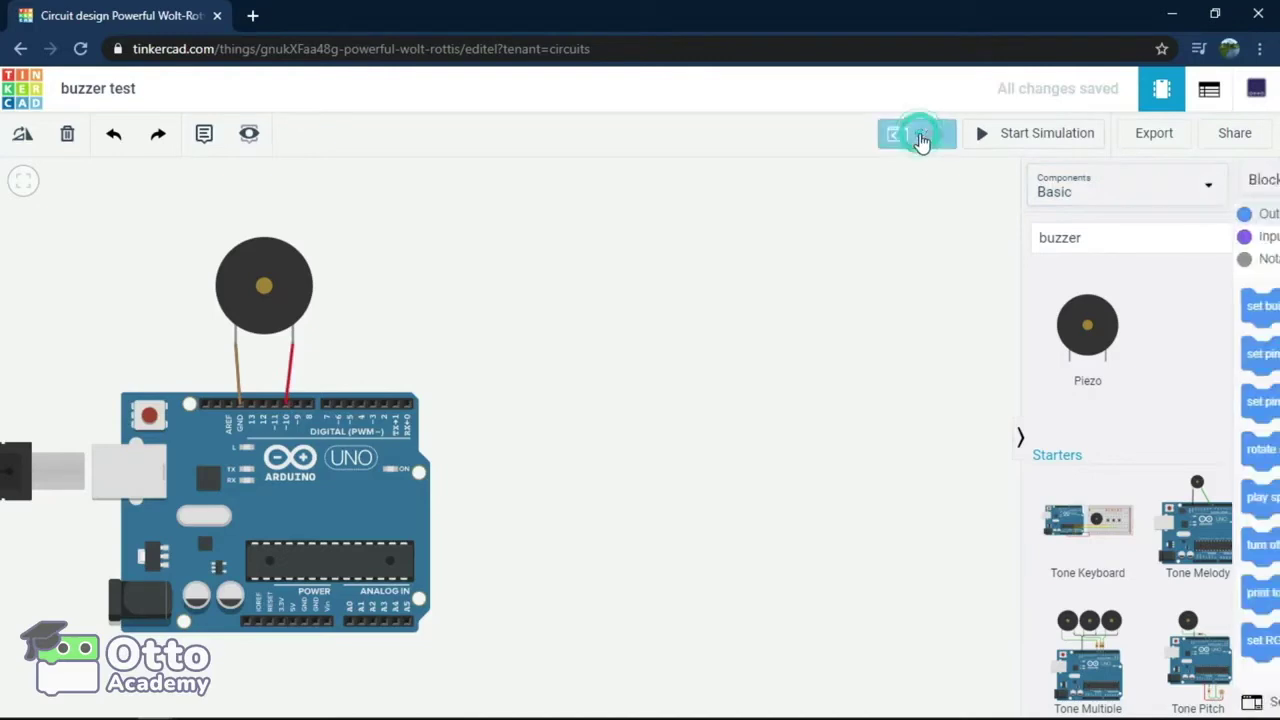
Step: Switch the code editor from Blocks to Text mode
click(917, 133)
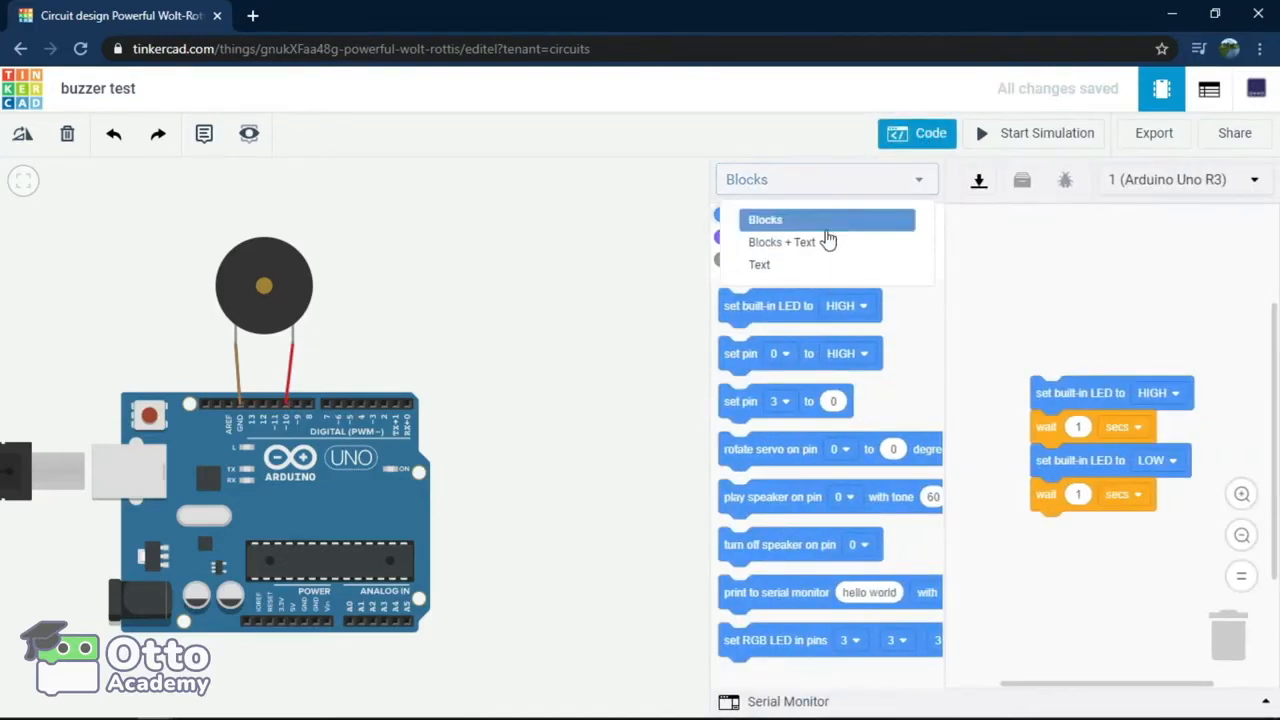
click(759, 264)
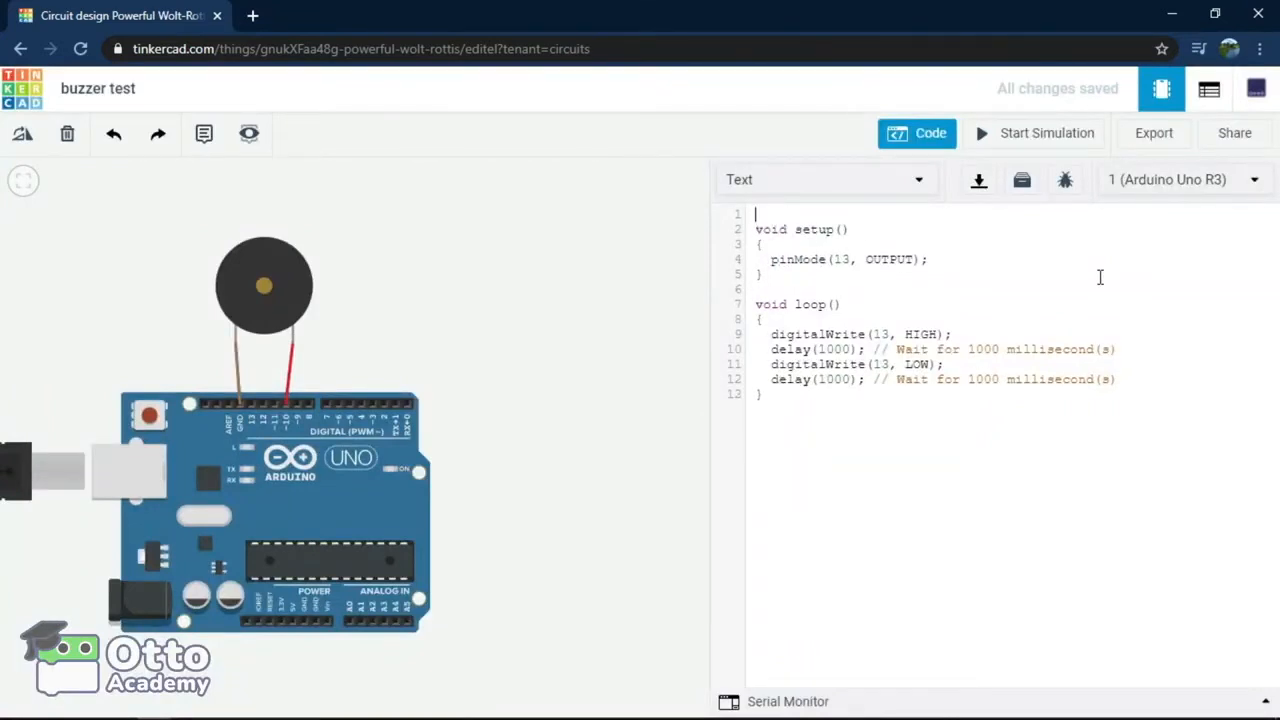
Step: Declare unsigned long waitt and int pintone = 10, and set pin 10 as output
text(unsigned)
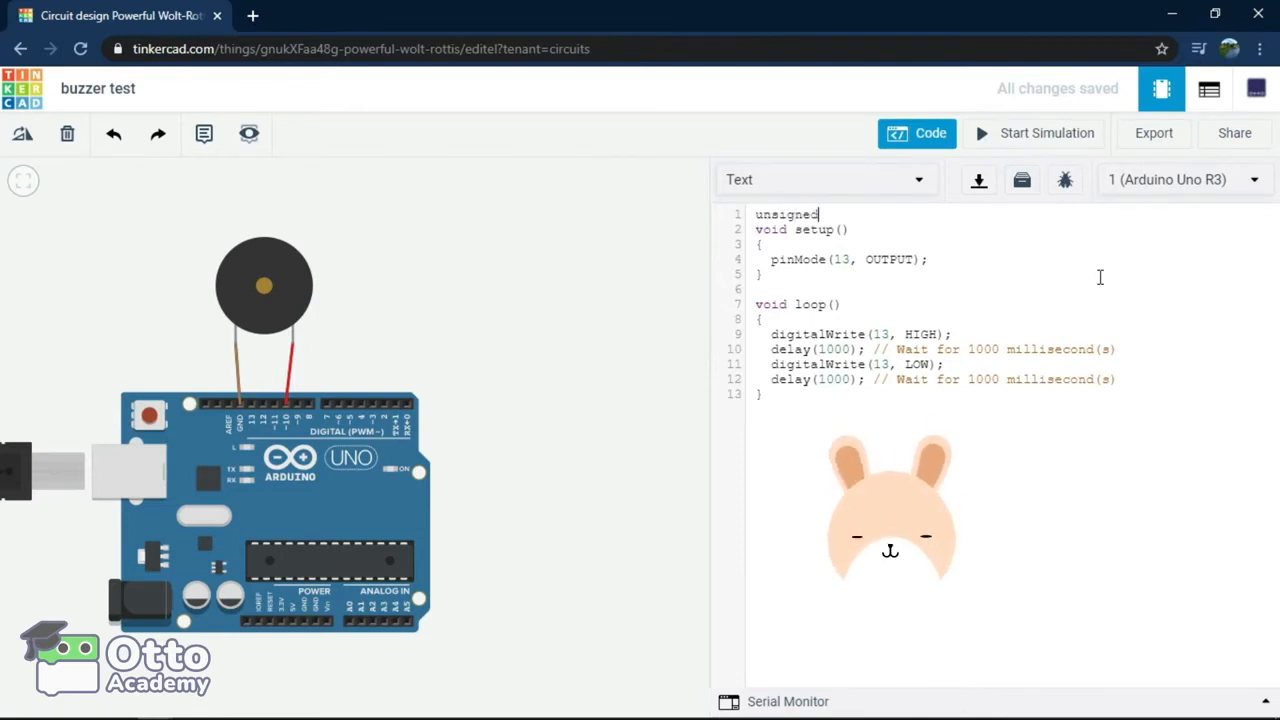
text(long)
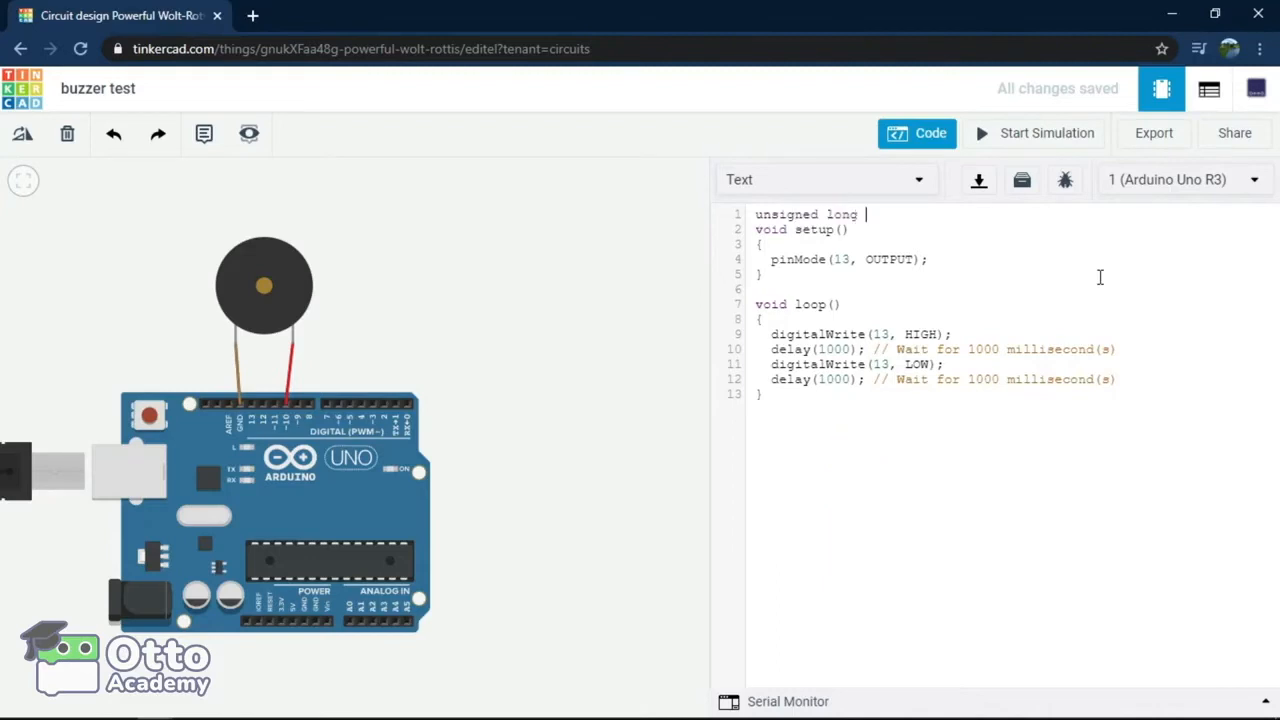
text(waitt=500;)
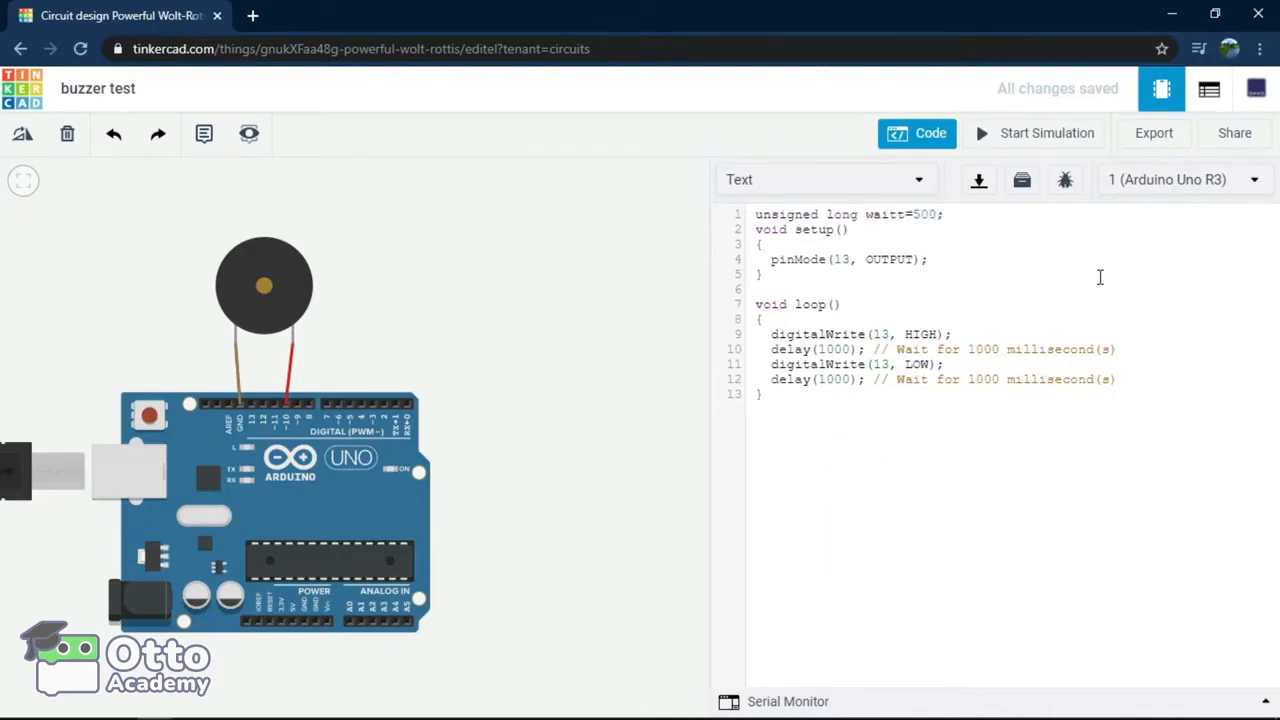
text(int)
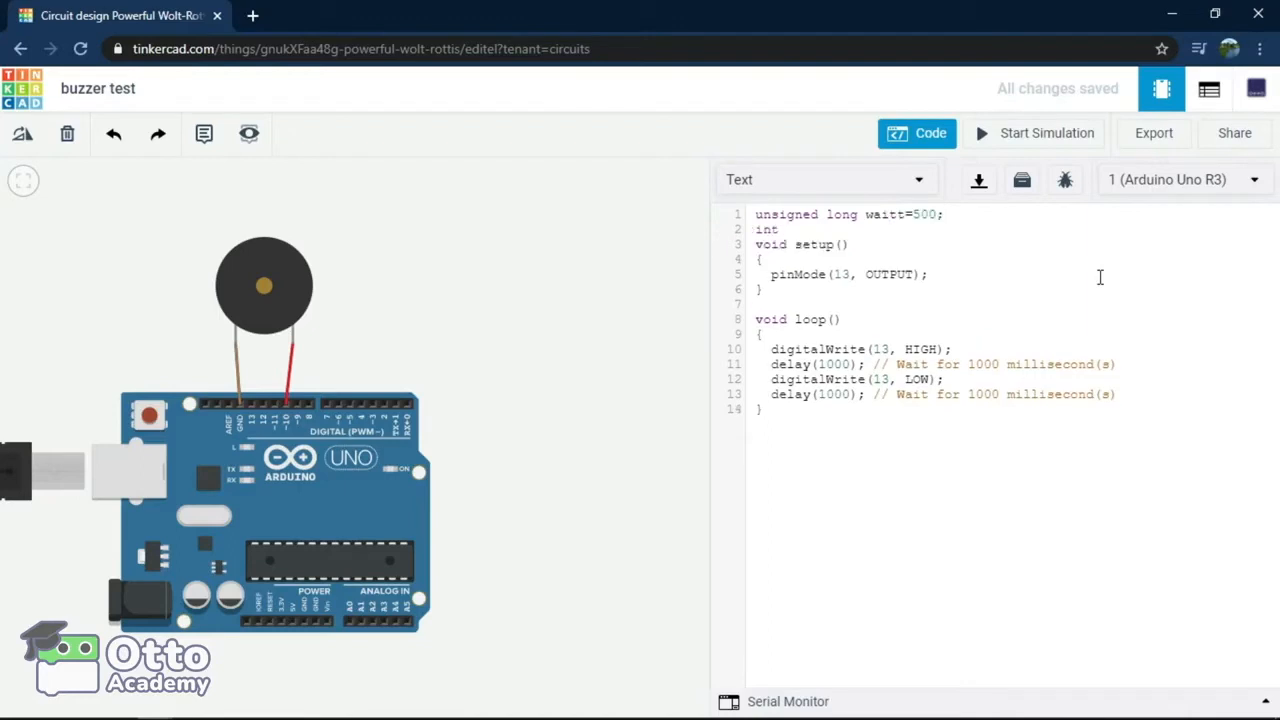
text(pintone)
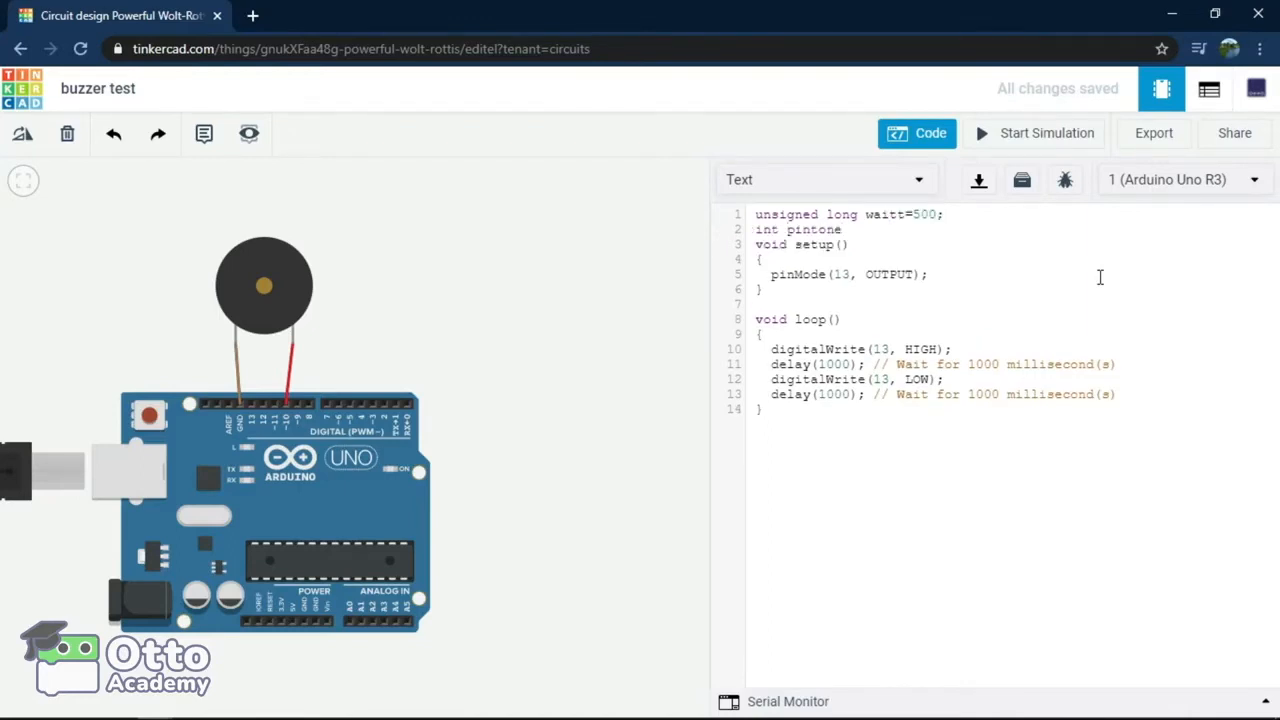
text(=)
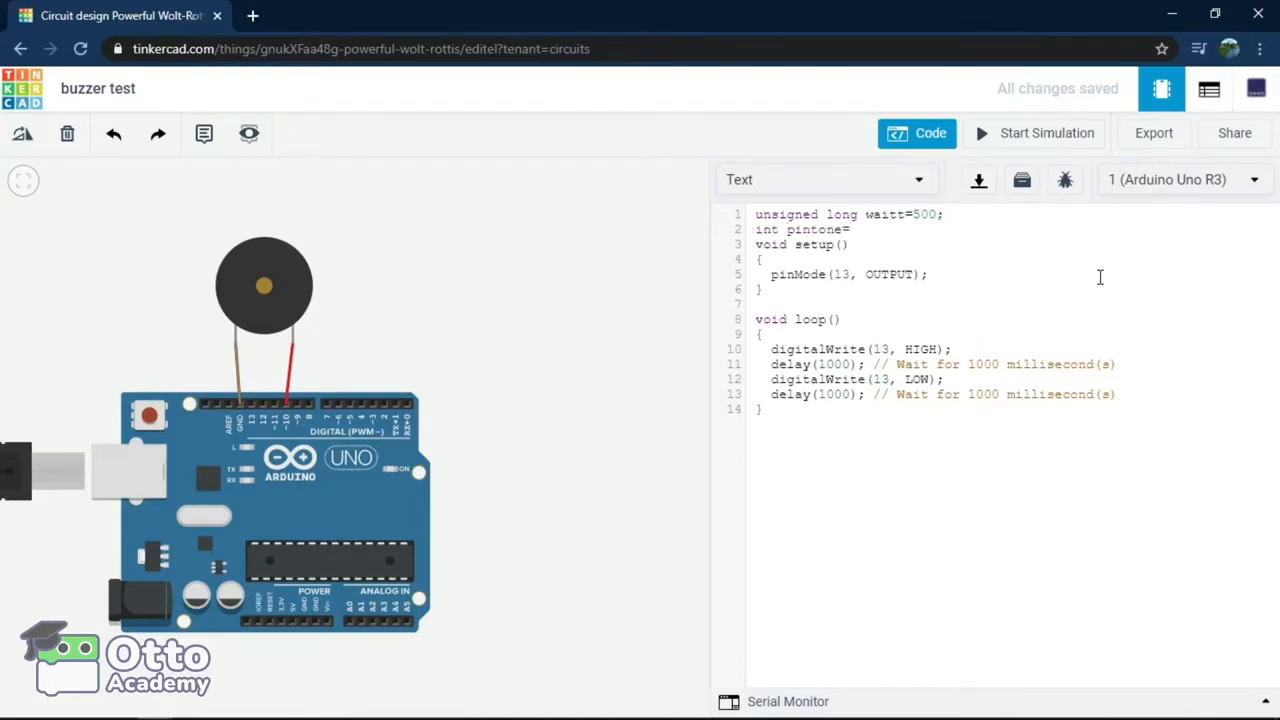
text(10;)
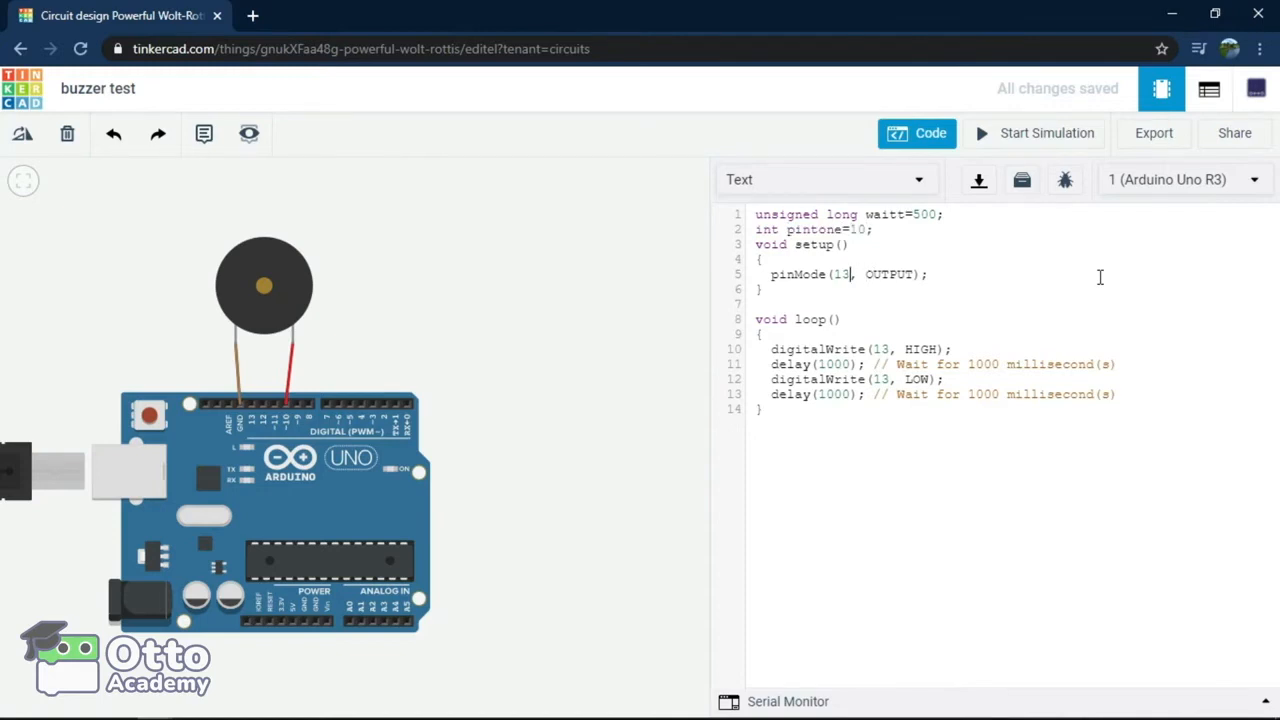
text(10)
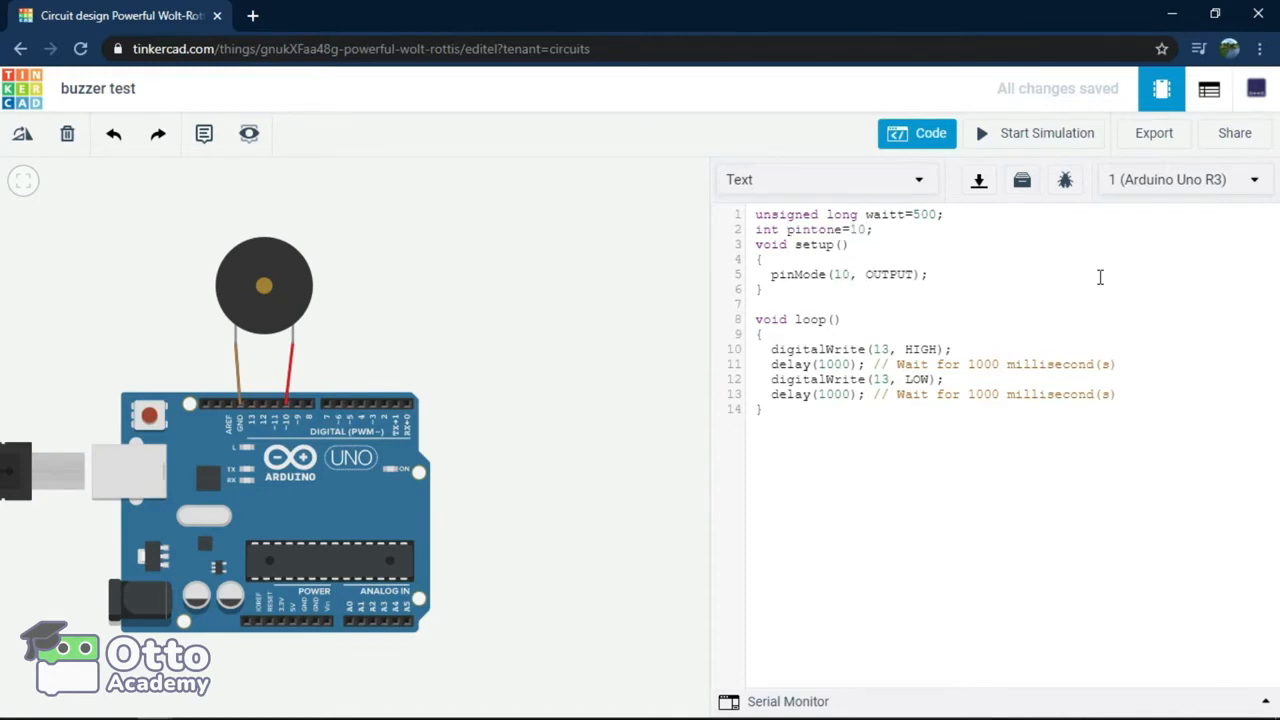
text(pintonr)
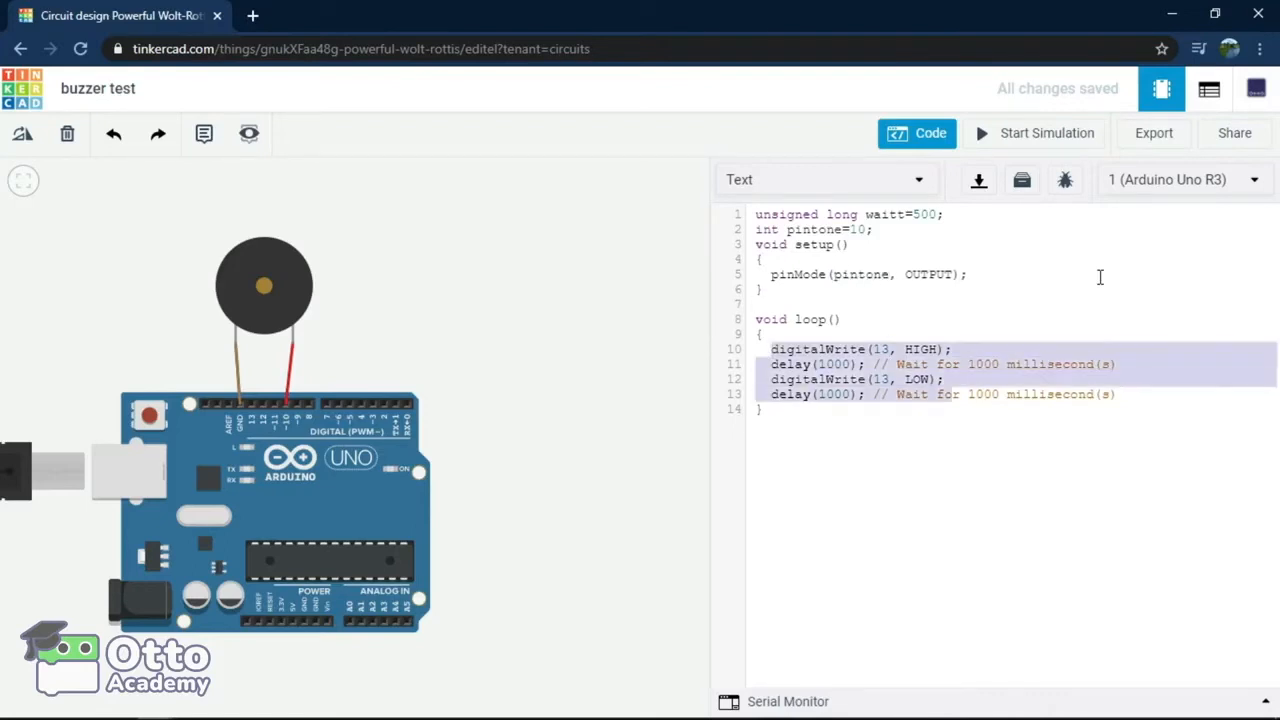
Step: Replace the blink loop with tone(pintone,261); //DO and delay(waitt)
key(Delete)
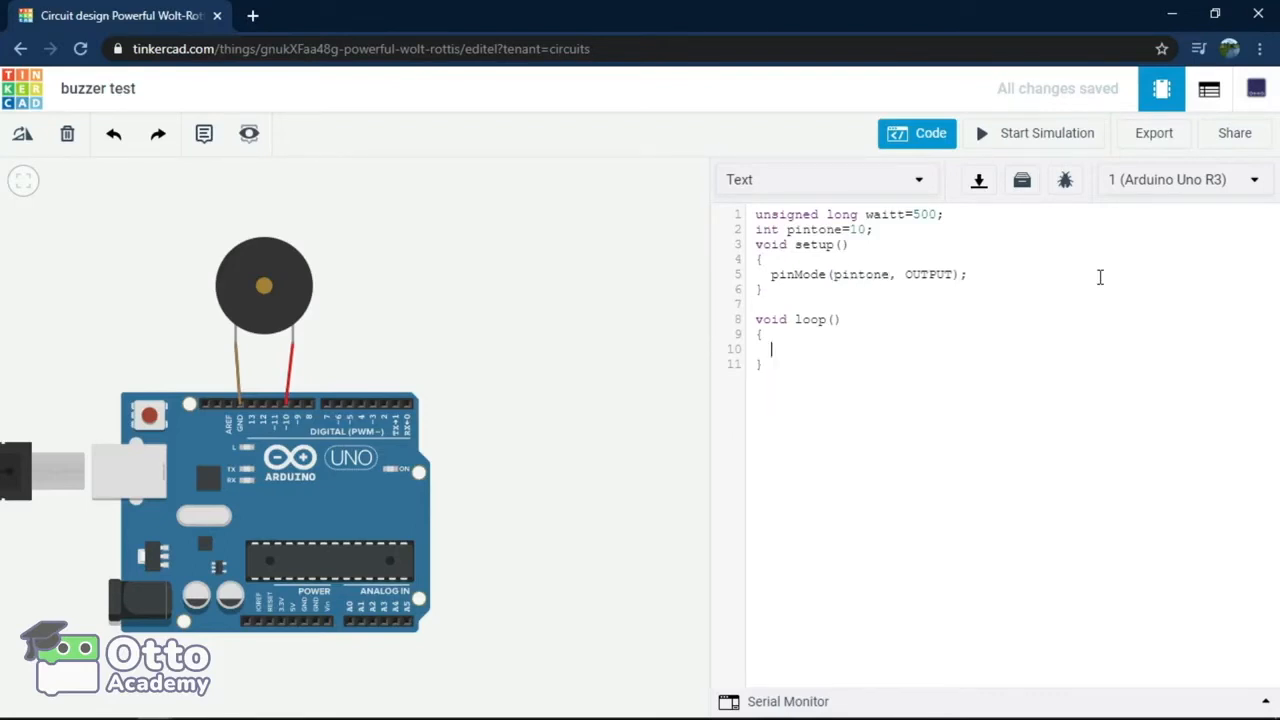
text(tone)
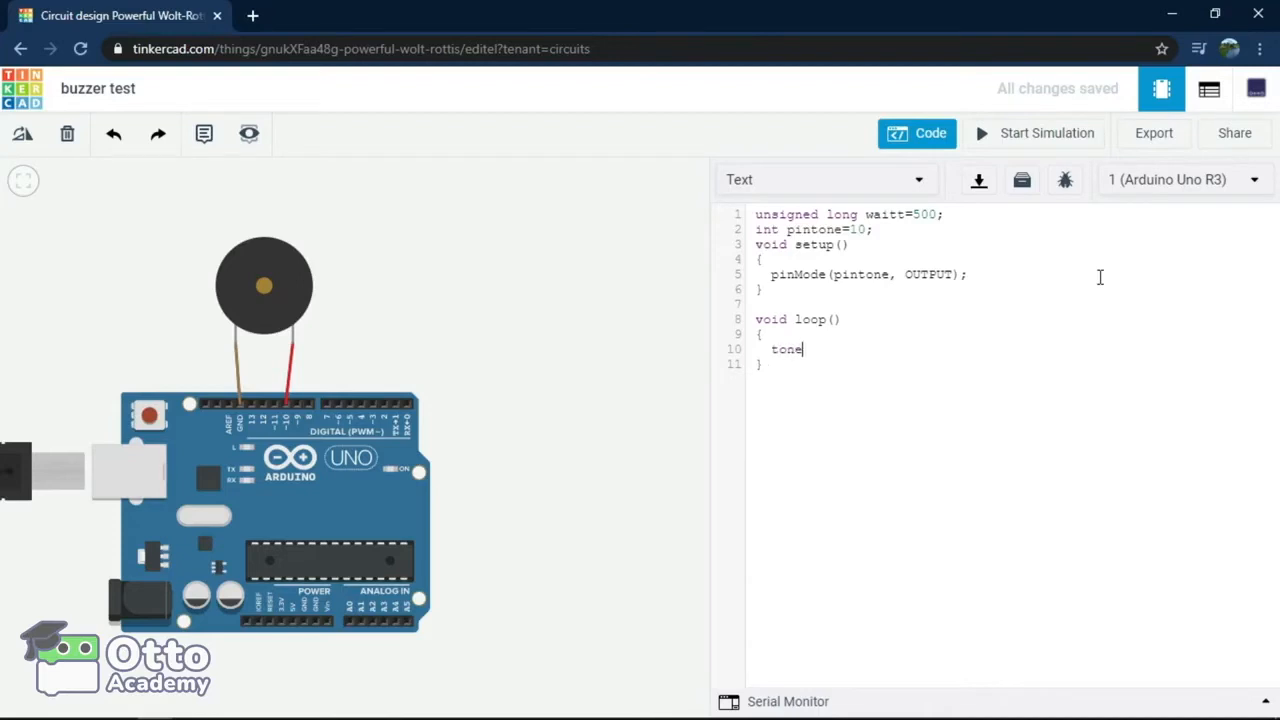
text((p)
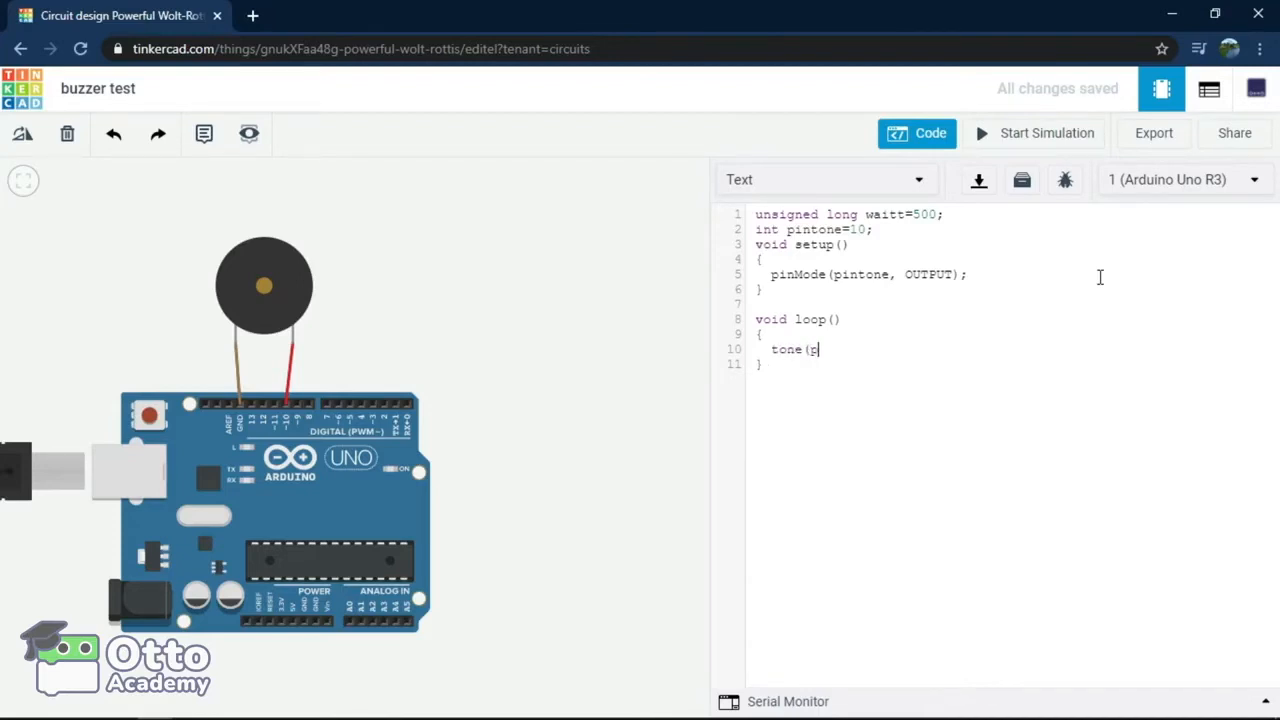
text(intone)
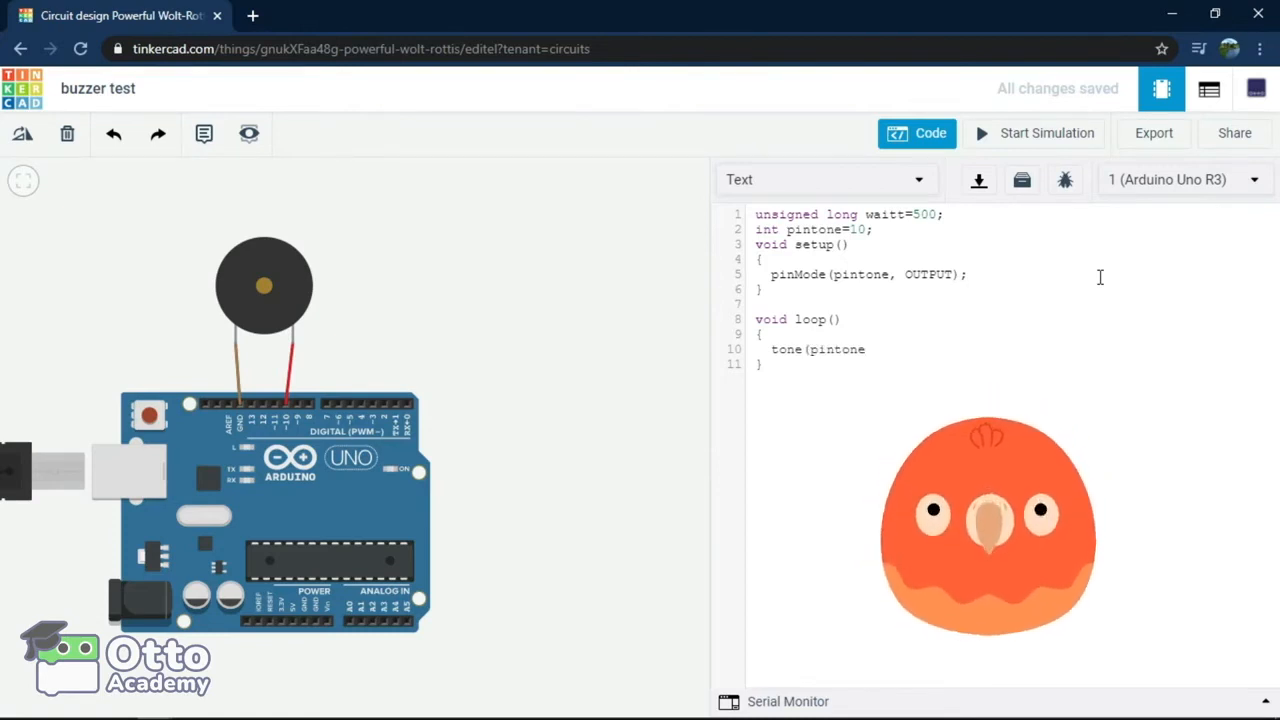
text(,)
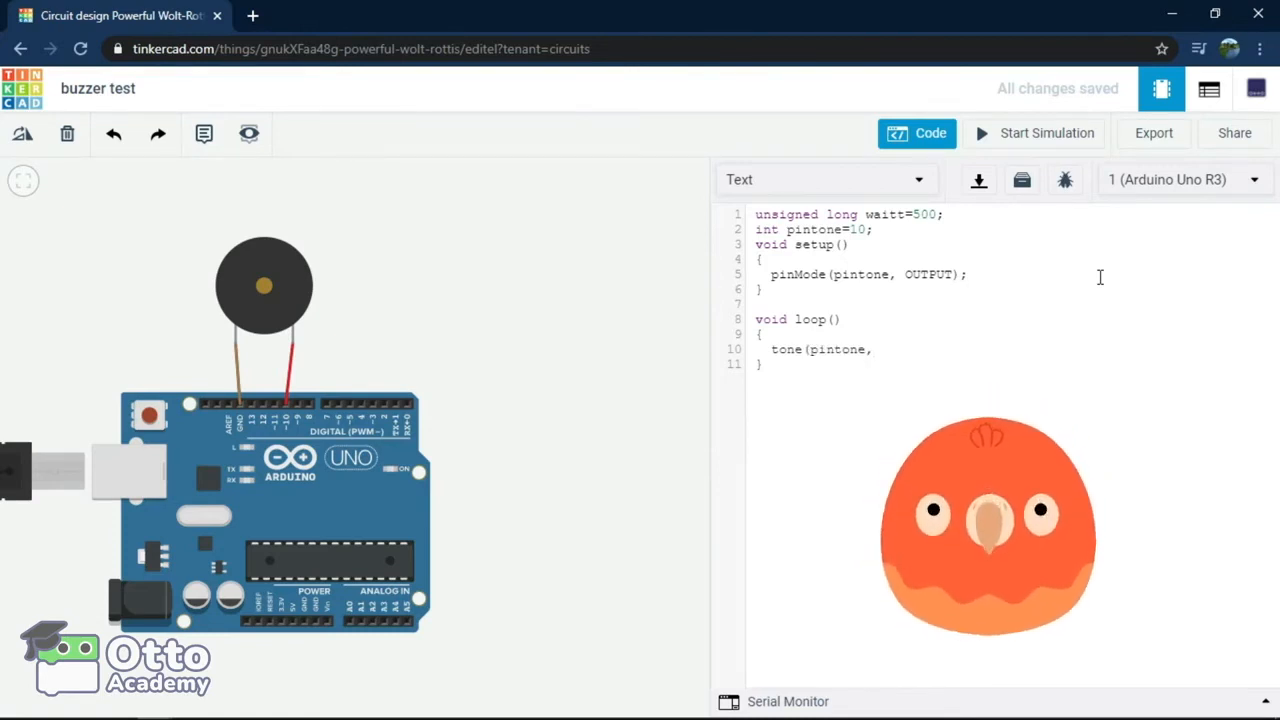
text(,261)
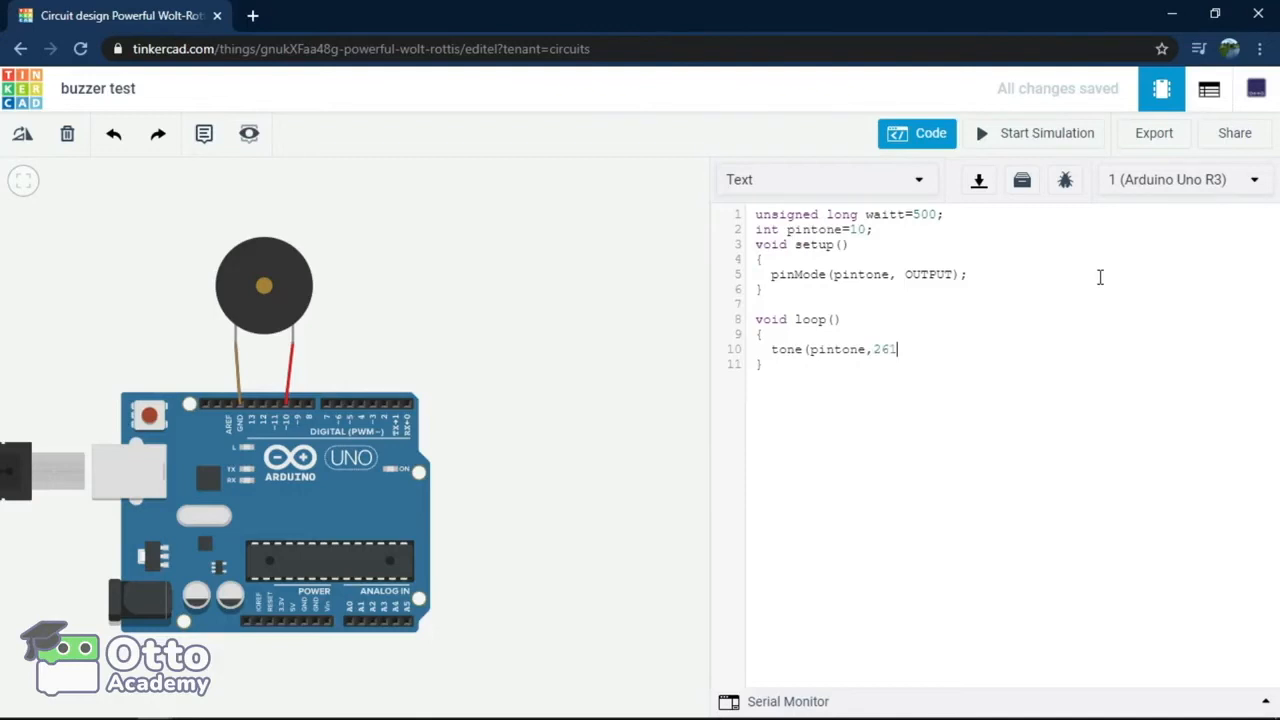
text(); /)
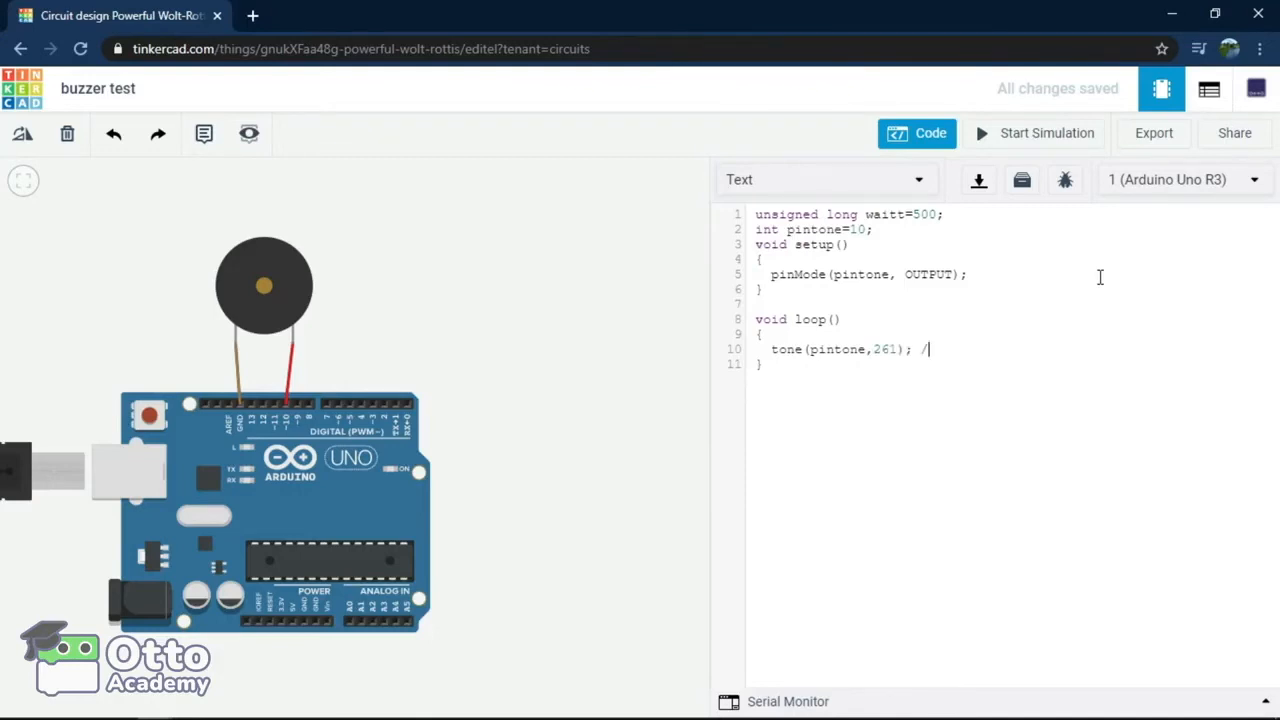
text(DO)
text(DE)
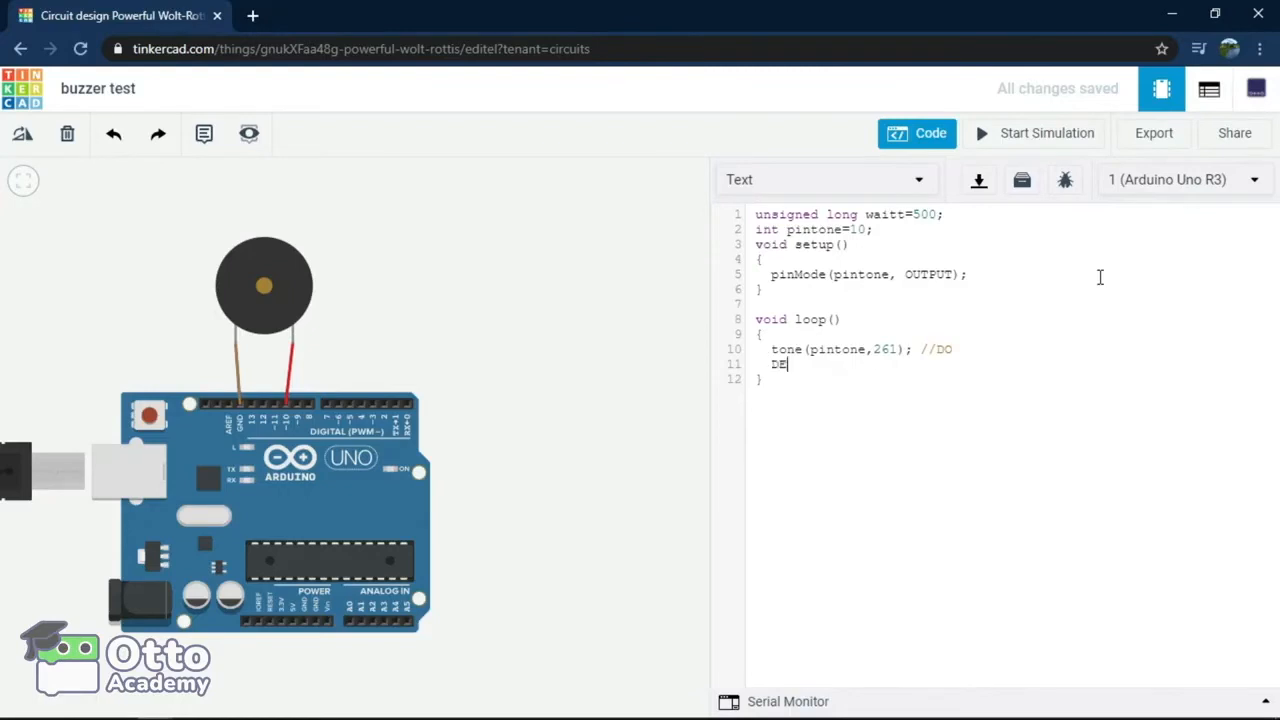
text(LAY()
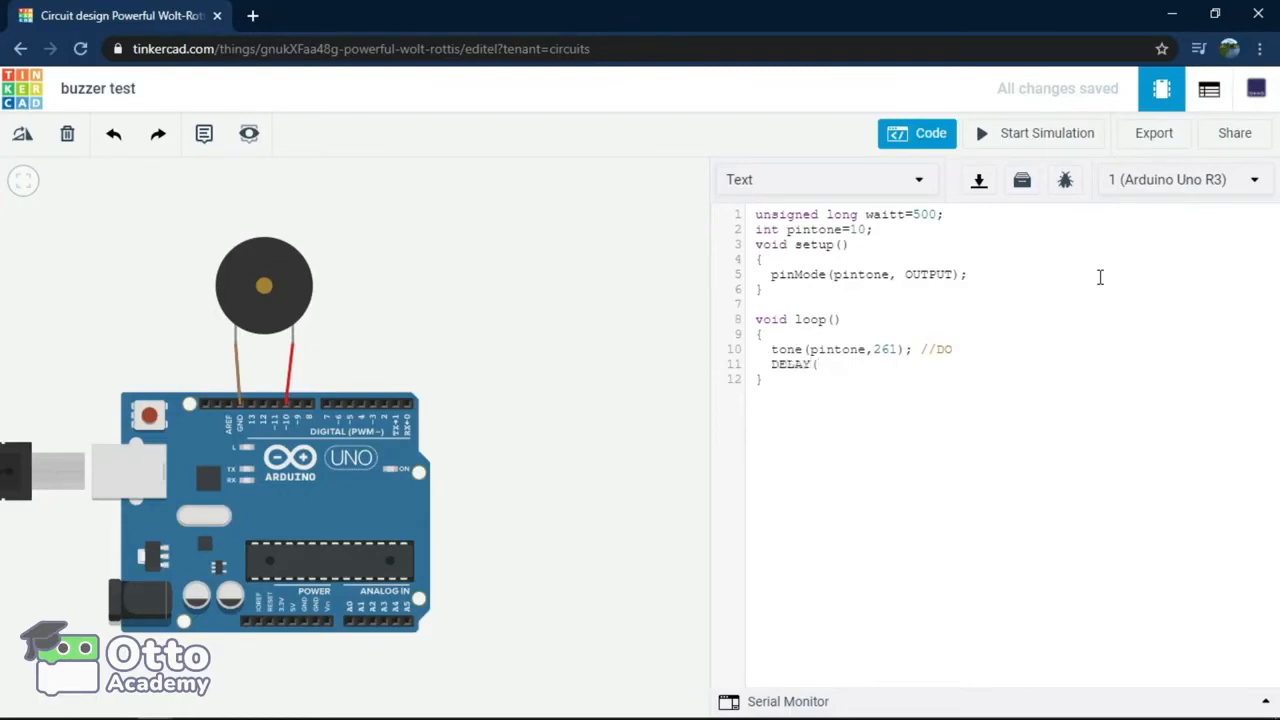
text(delay()
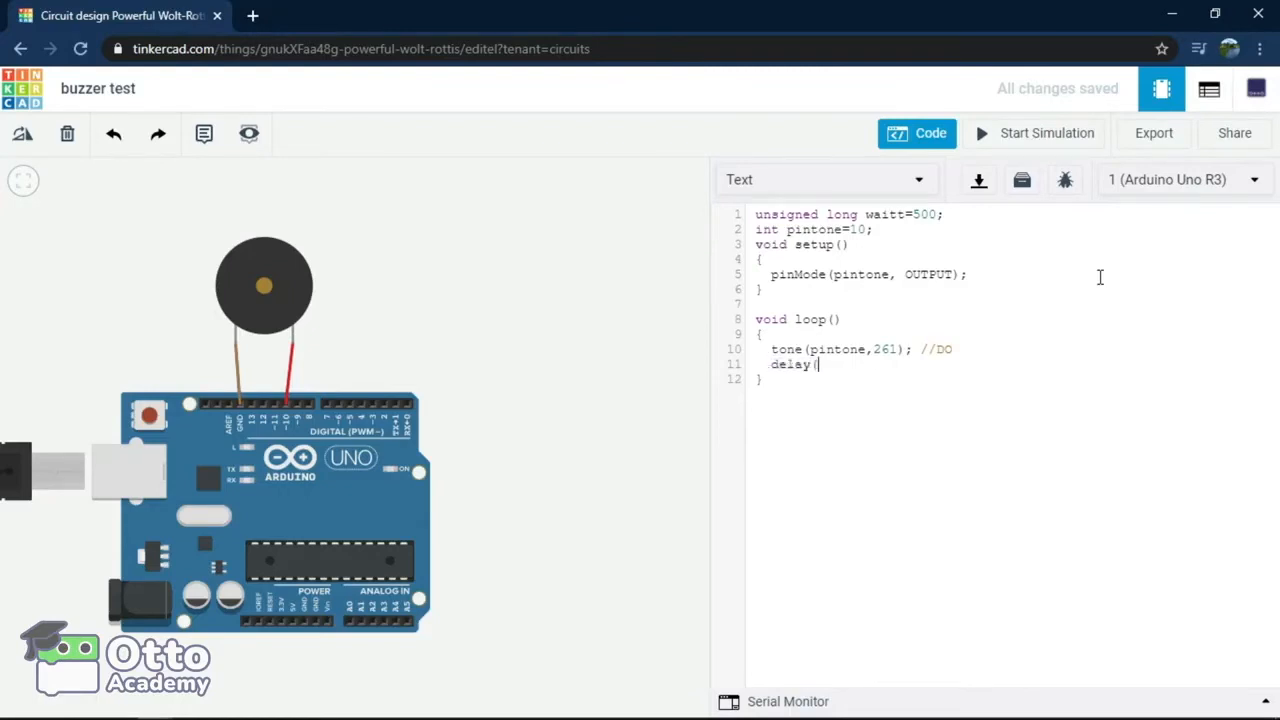
text(waitt)
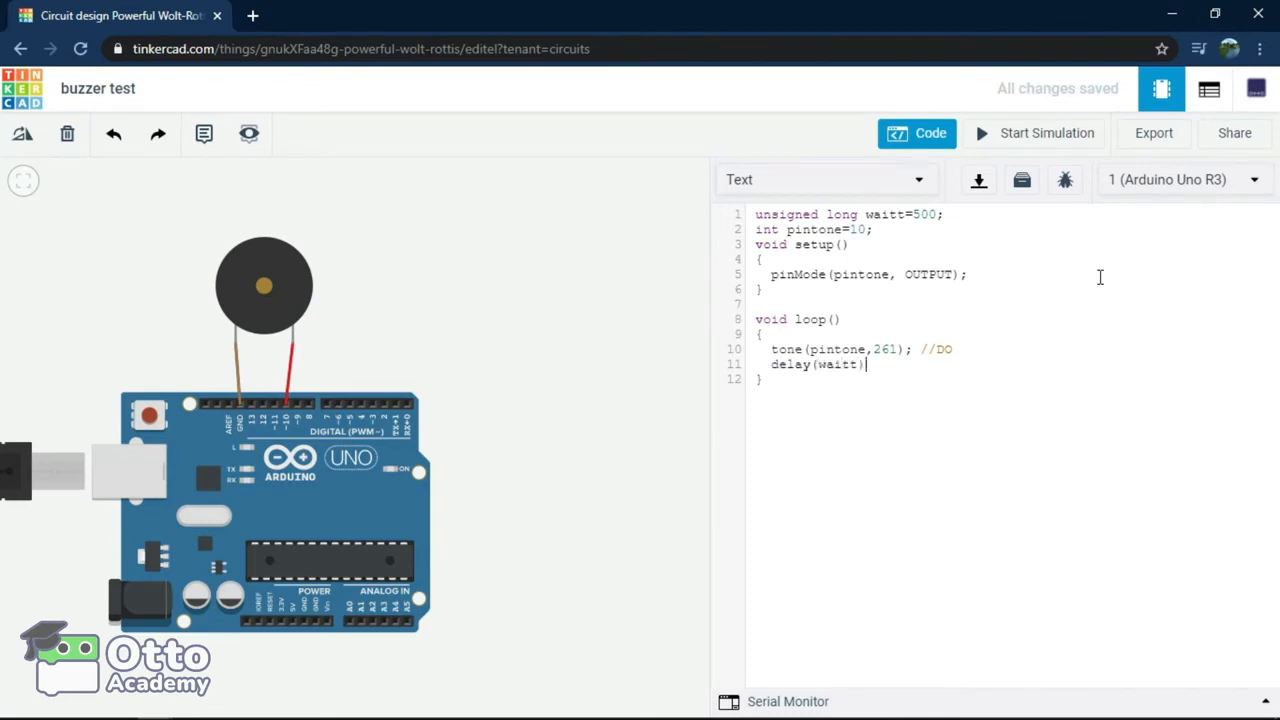
Step: Duplicate the note lines for RE–SI (293–493 Hz), then add noTone(pintone) and delay(1000)
drag(772, 349, 872, 364)
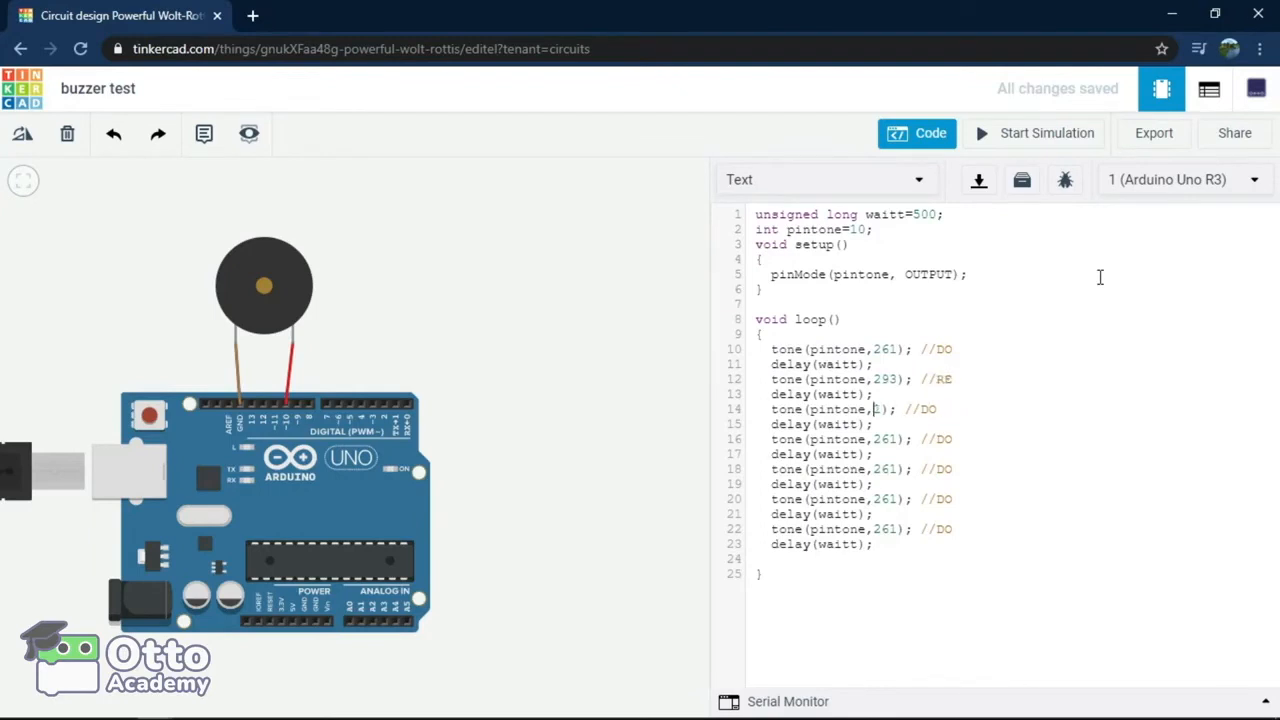
text(329); //MI)
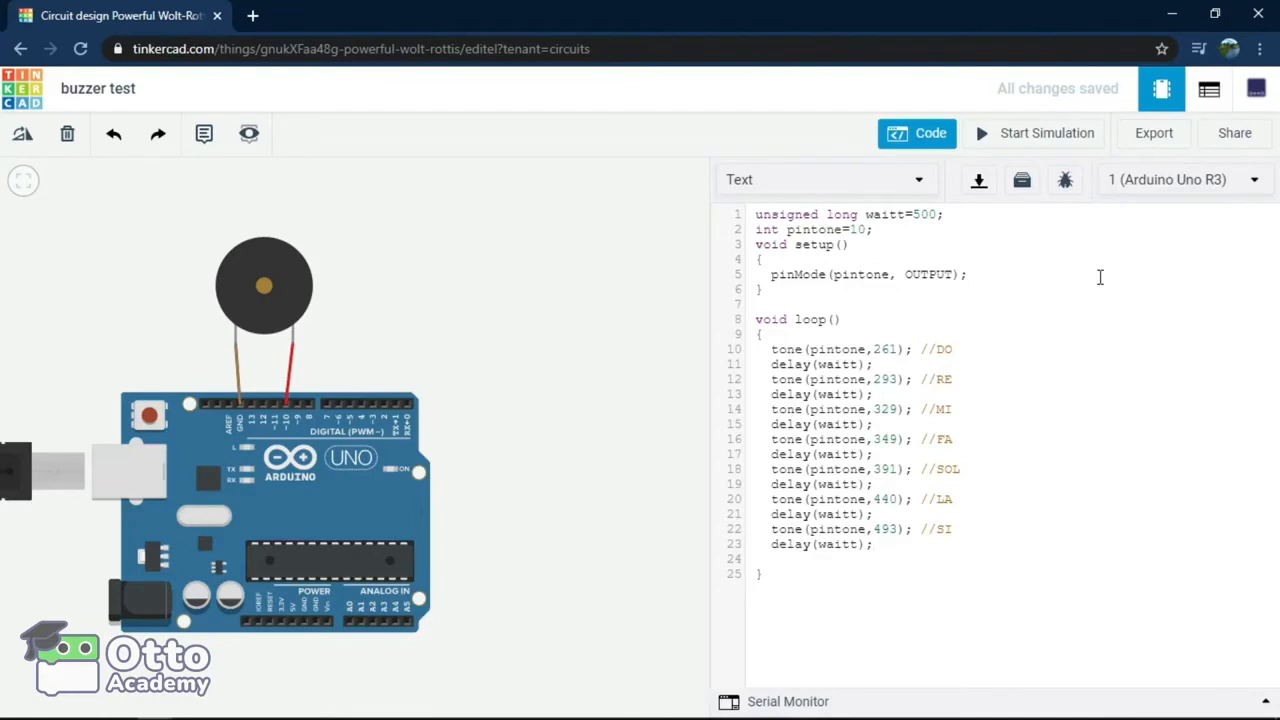
key(Enter)
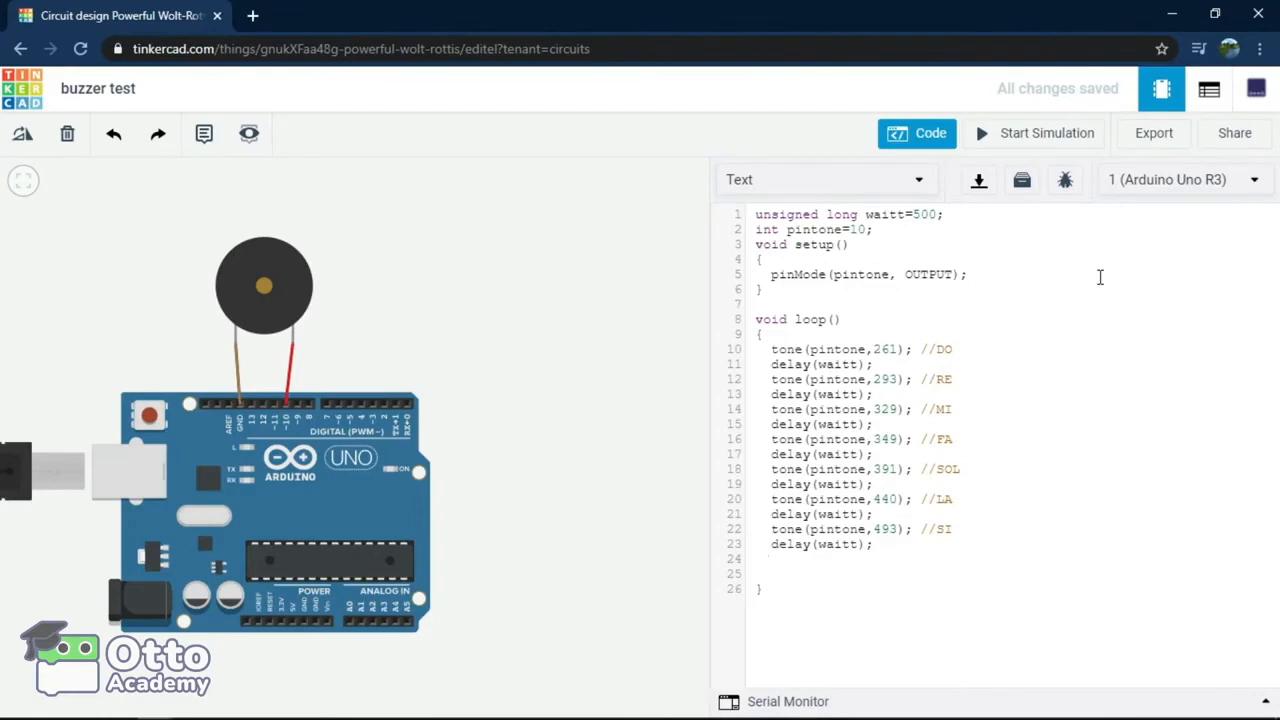
text(noTon)
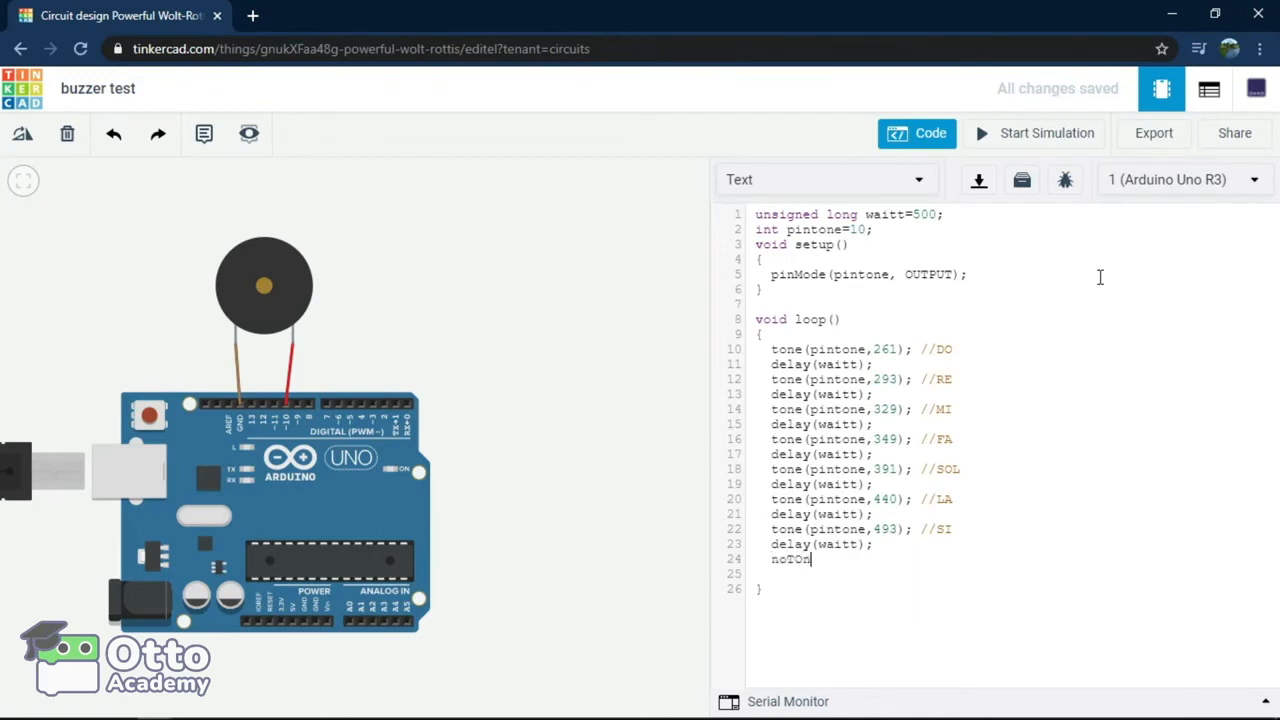
text(e(pintone);)
text(d)
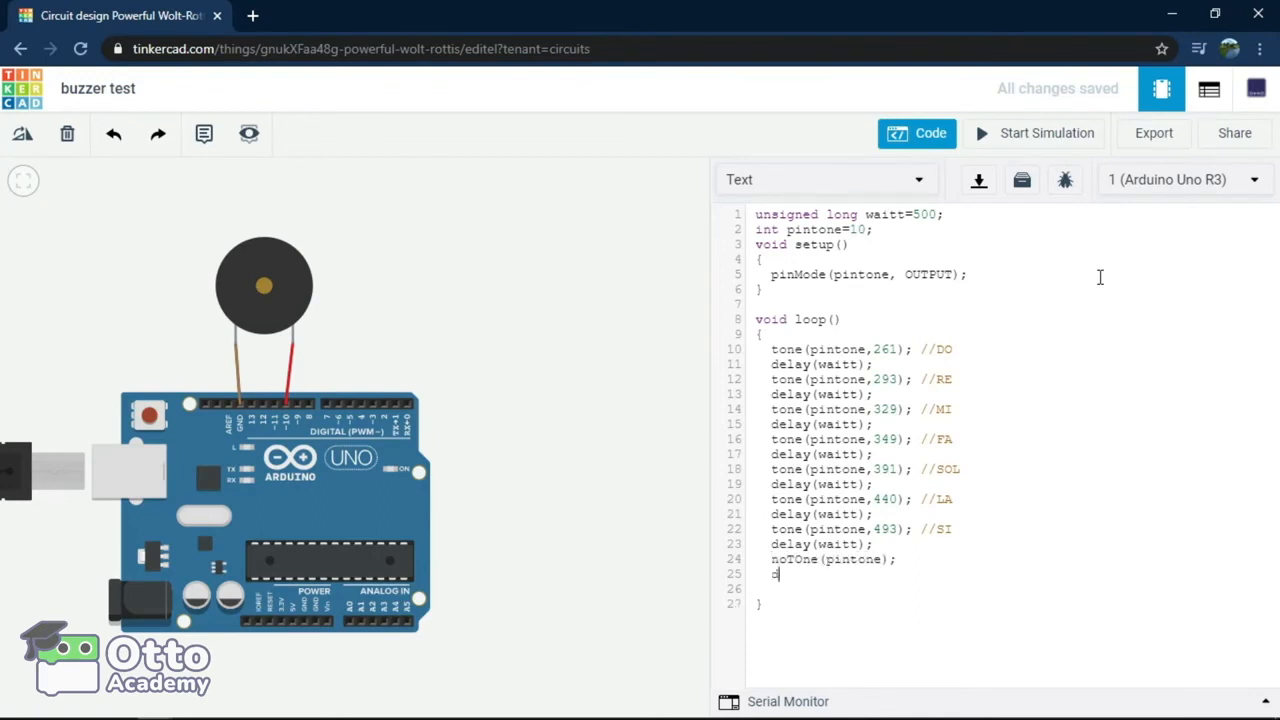
text(elay(1)
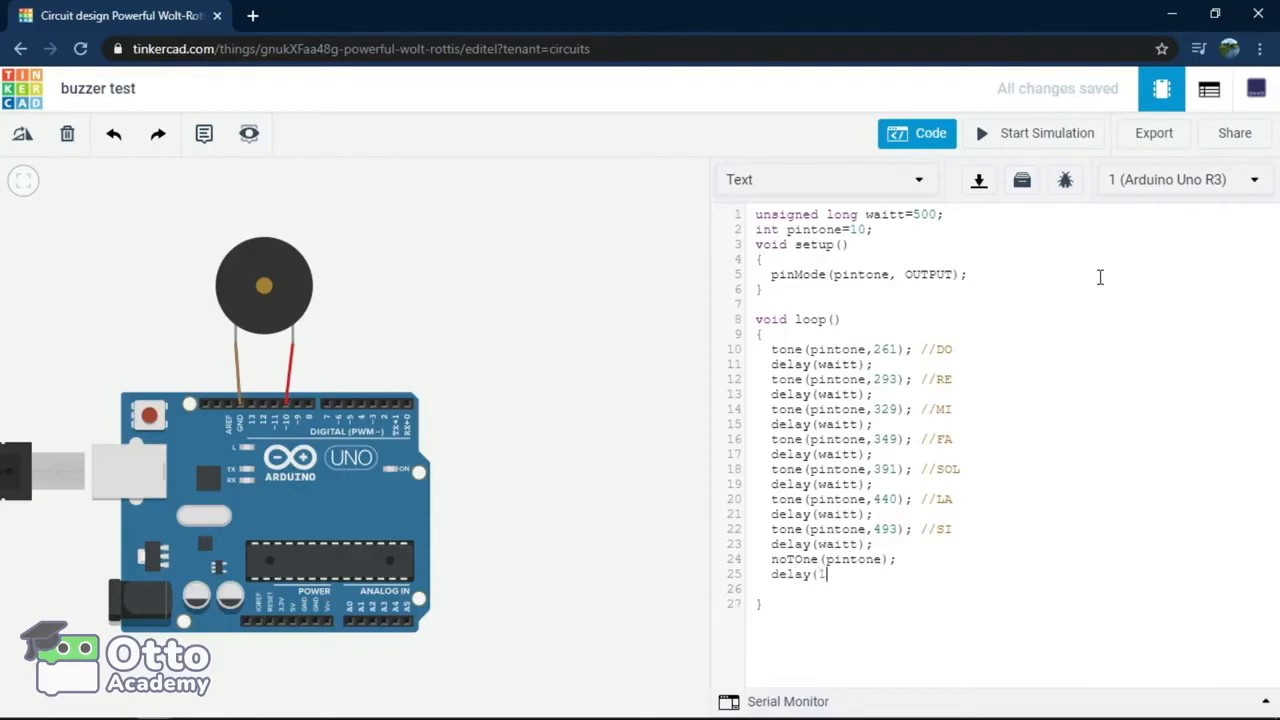
text(000);)
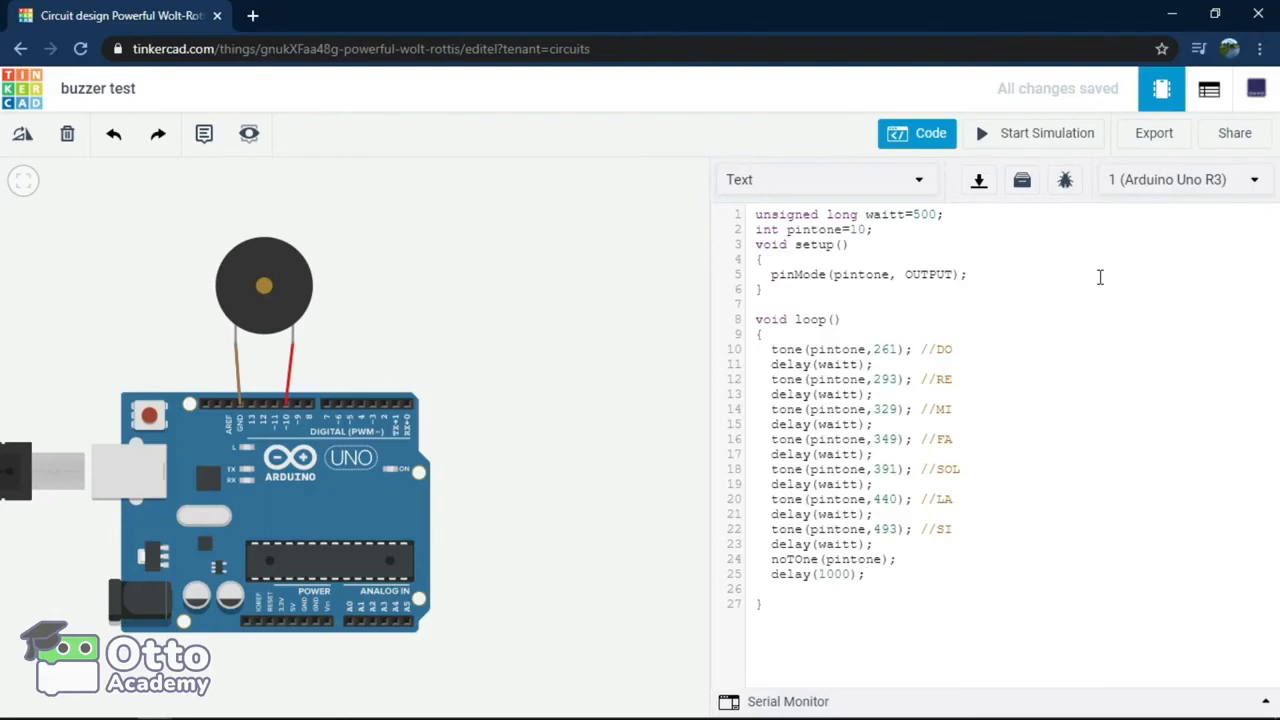
mouse_move(1084, 362)
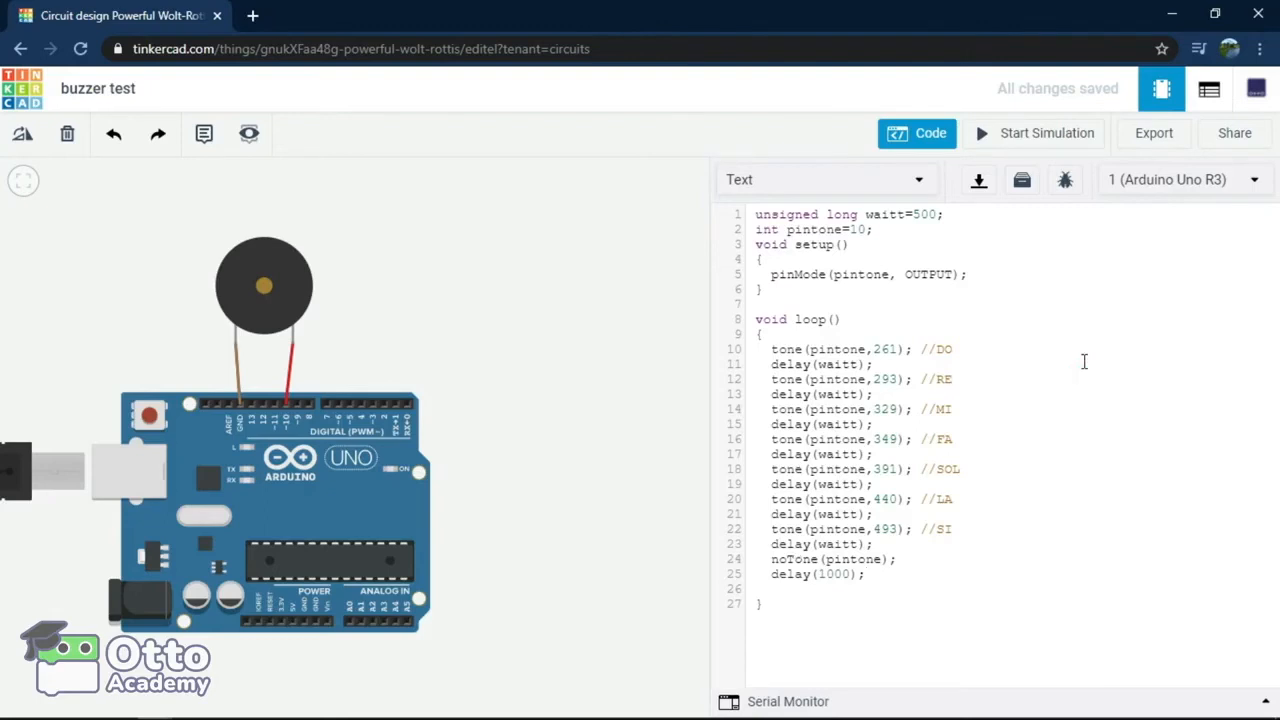
Step: Start the simulation so the piezo plays the programmed scale
click(1045, 133)
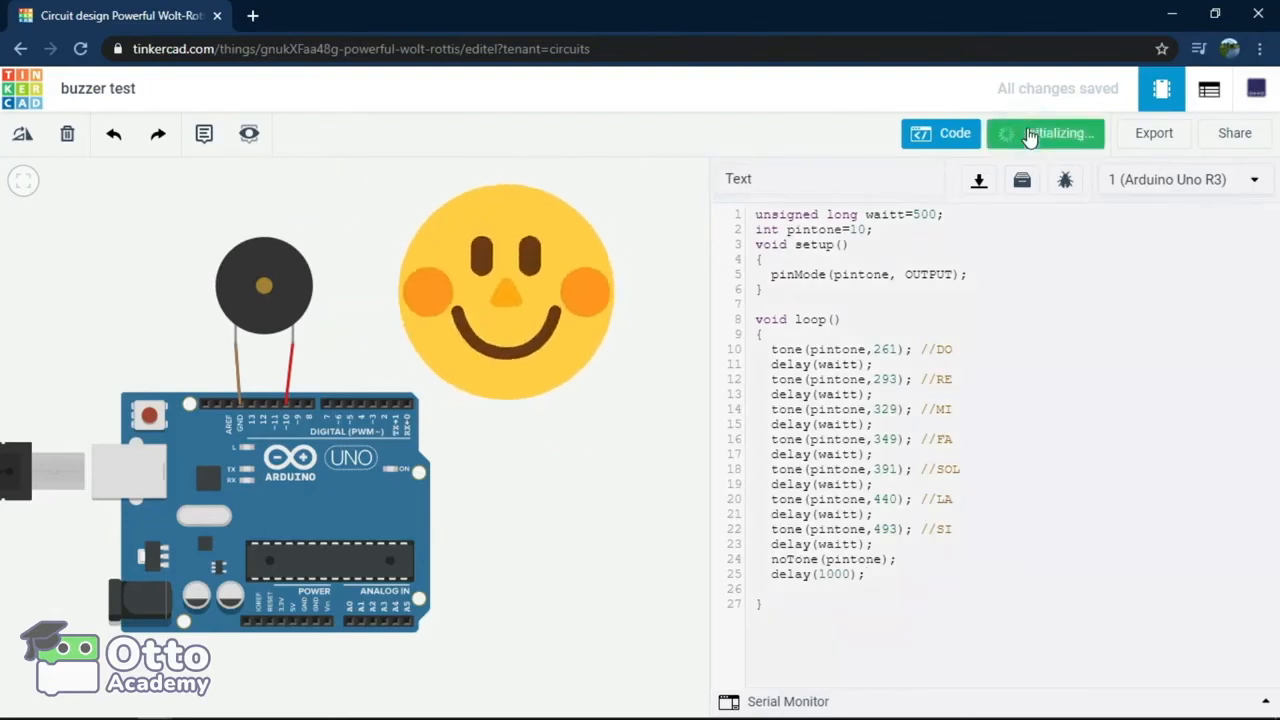
click(1045, 133)
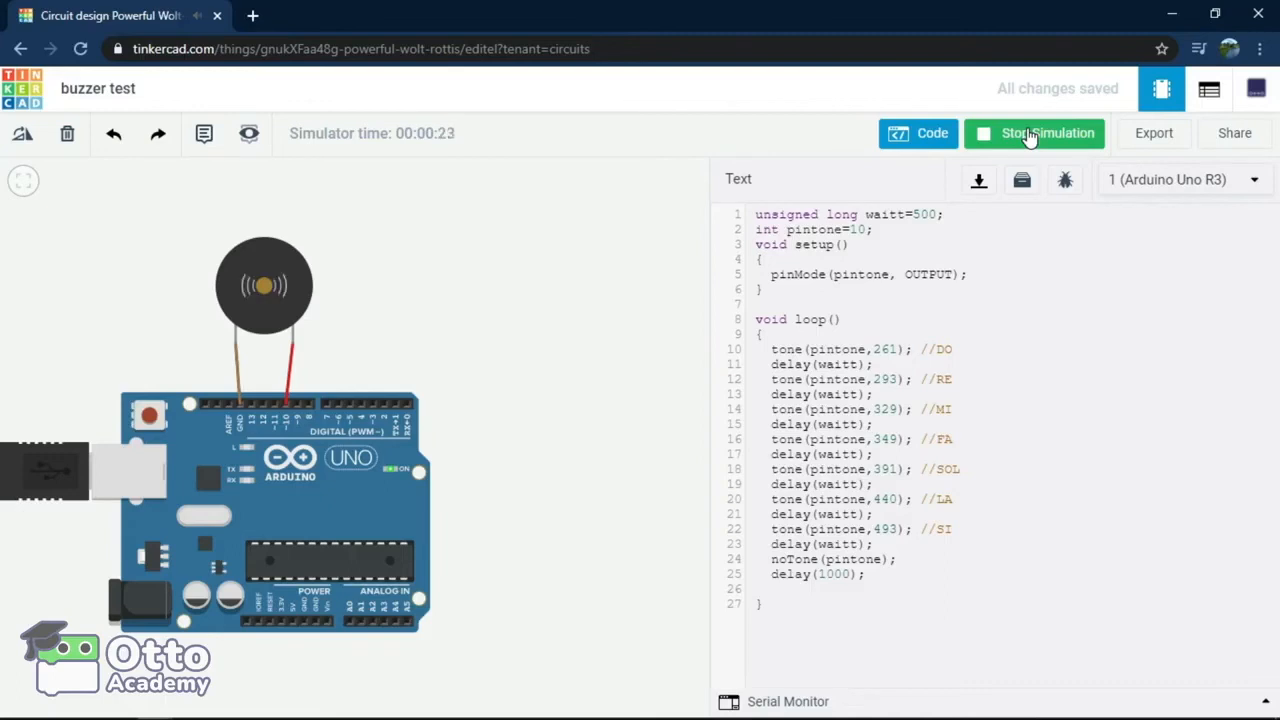
Step: Stop the simulation, wire in an oscilloscope, and test-run it to see the square wave
click(1035, 132)
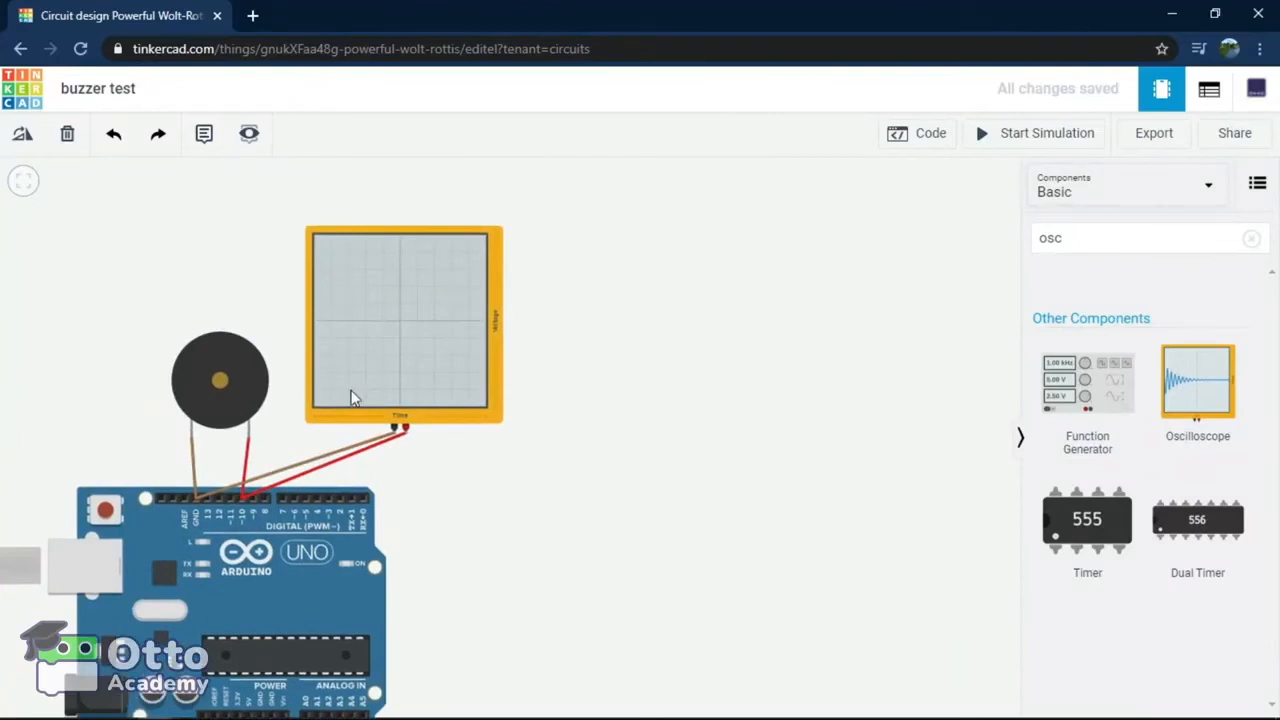
mouse_move(415, 320)
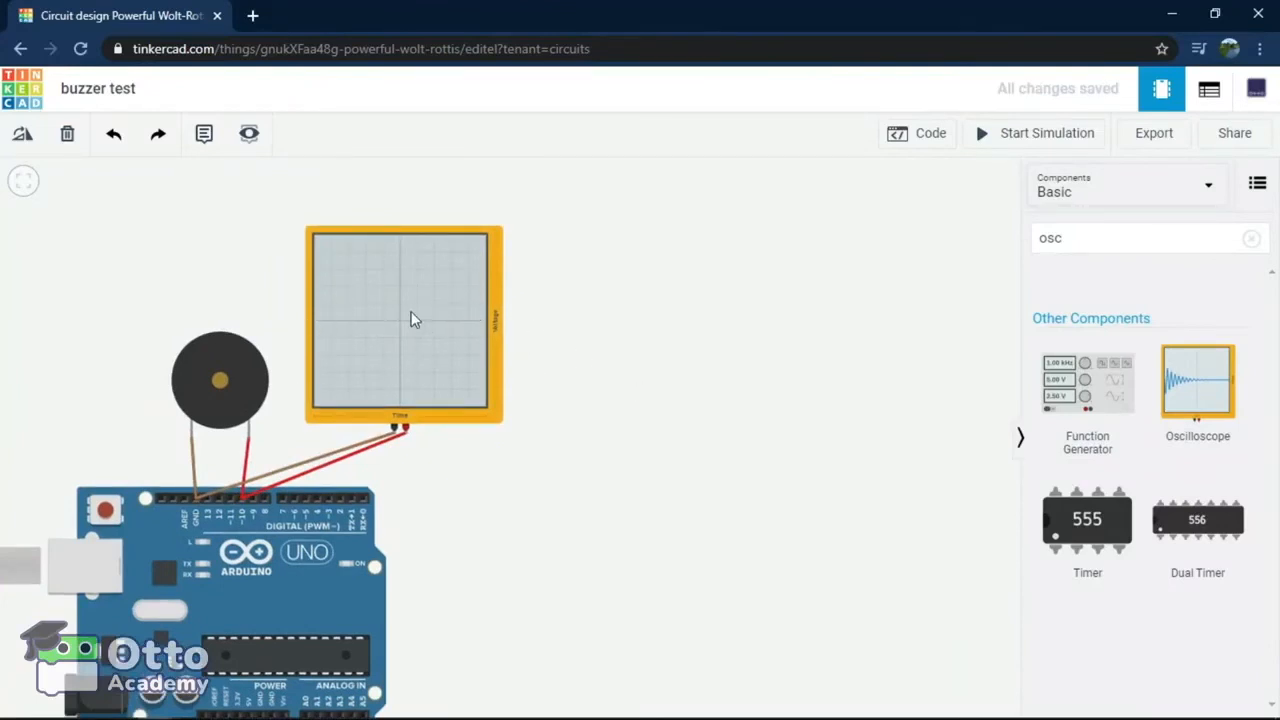
click(1033, 133)
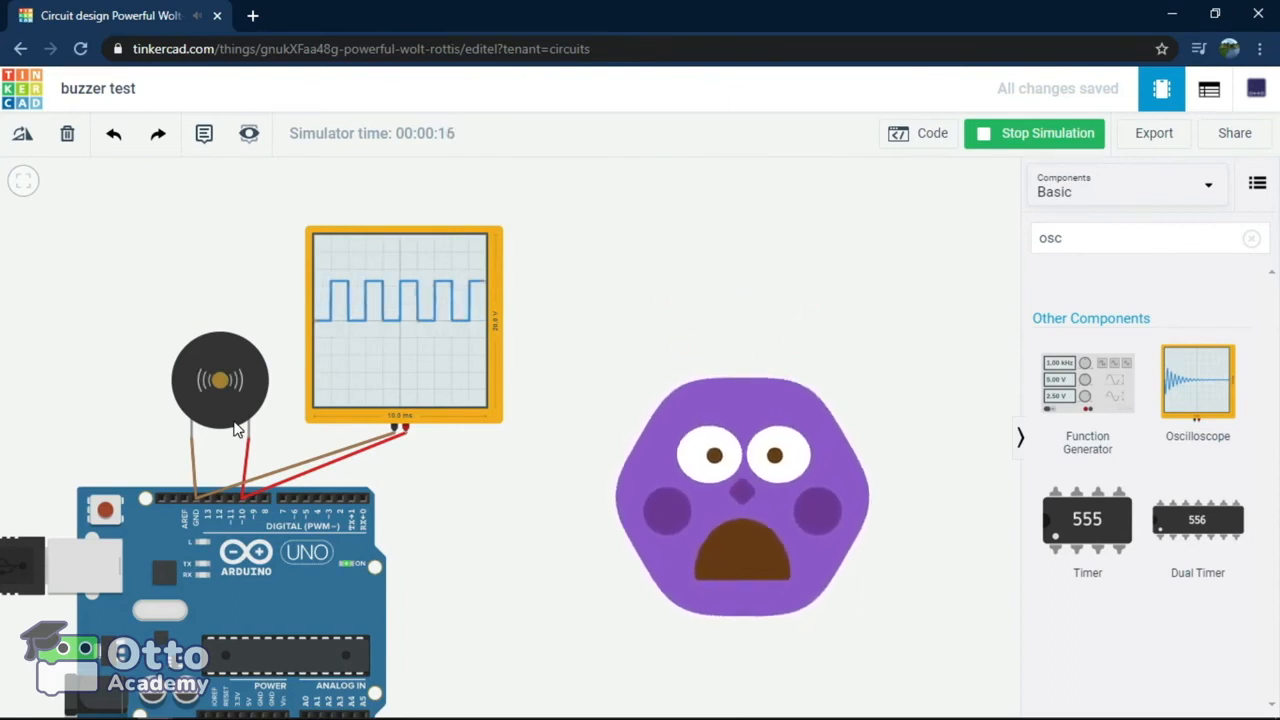
click(1035, 133)
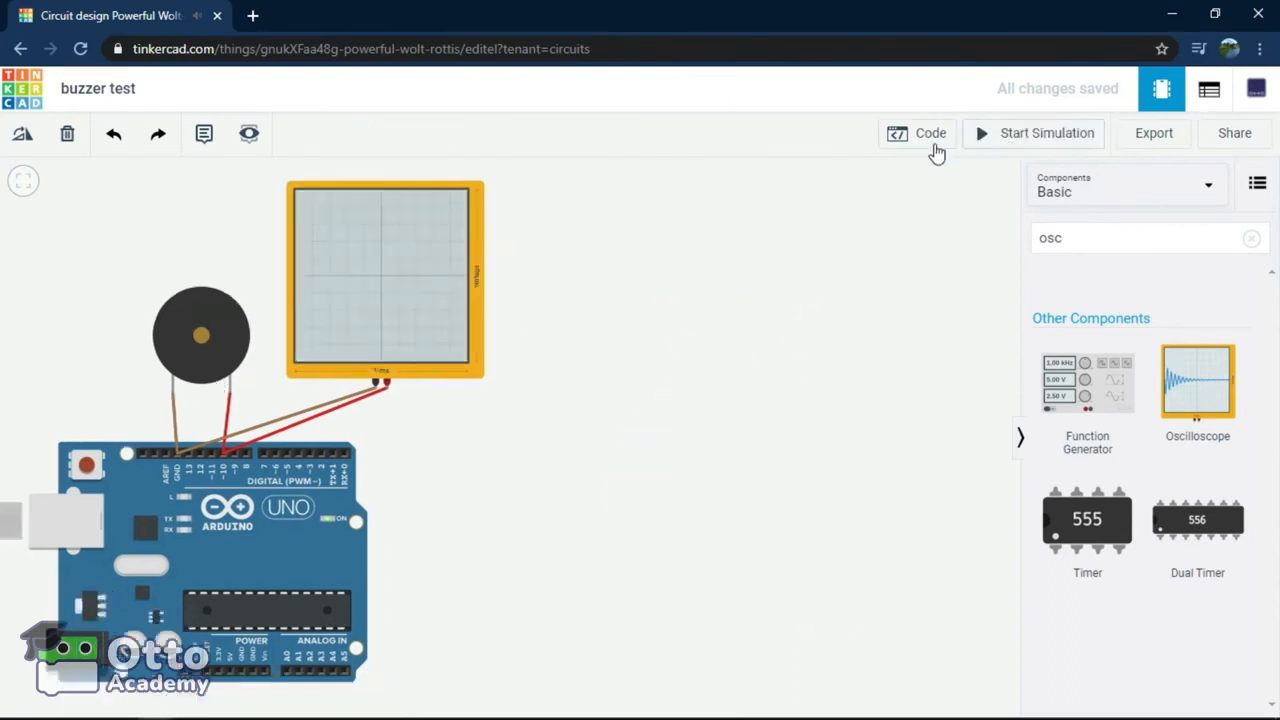
Step: Simulate with waitt at 250, then set waitt to 1000 and restart the simulation
click(918, 133)
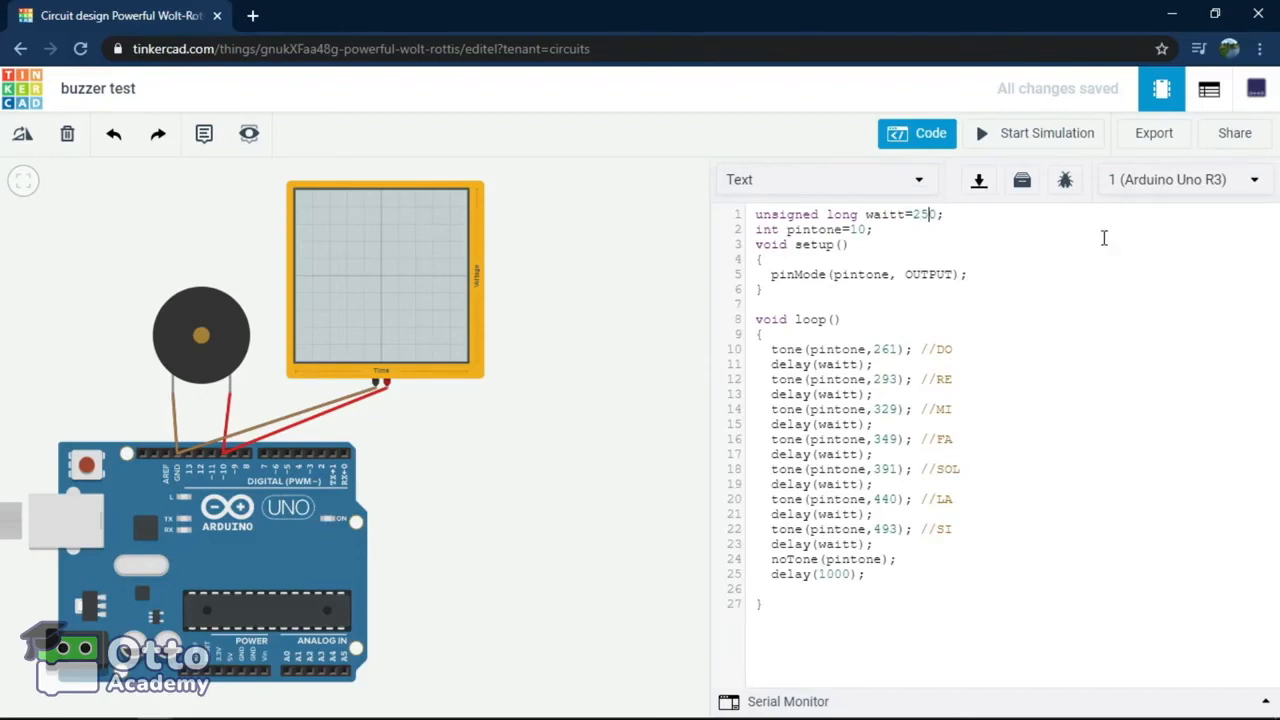
click(1048, 133)
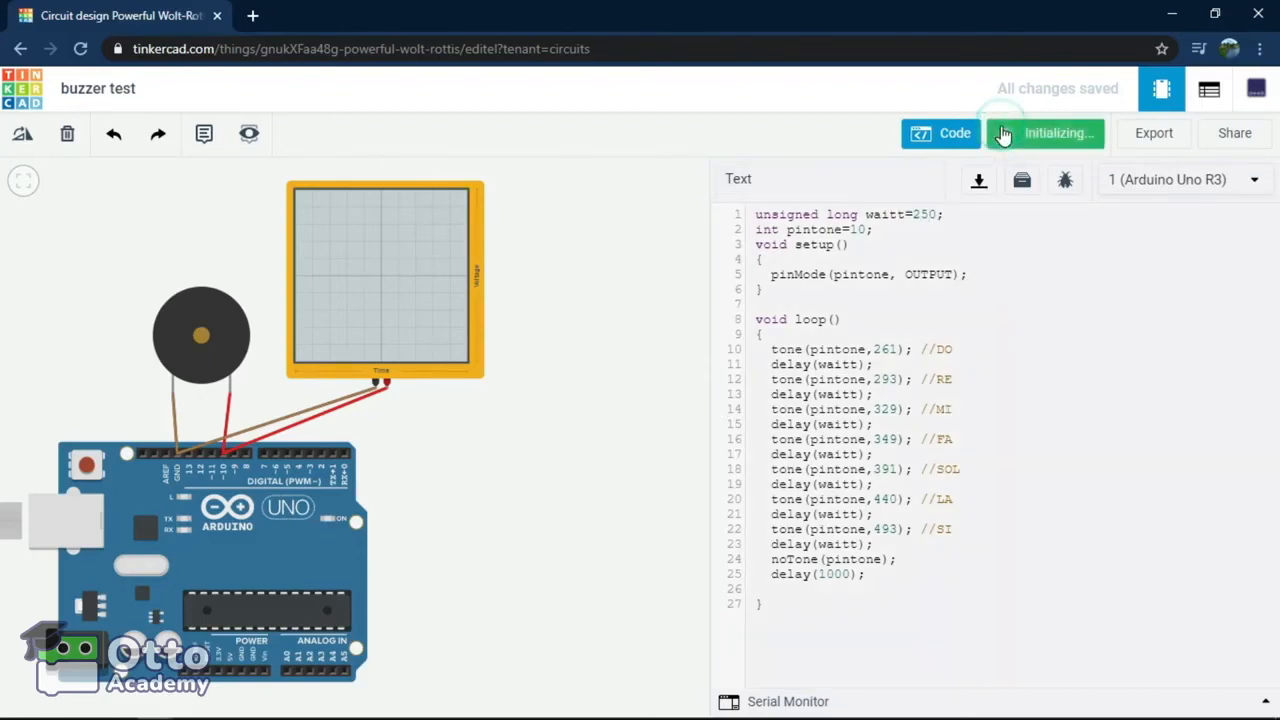
click(1045, 133)
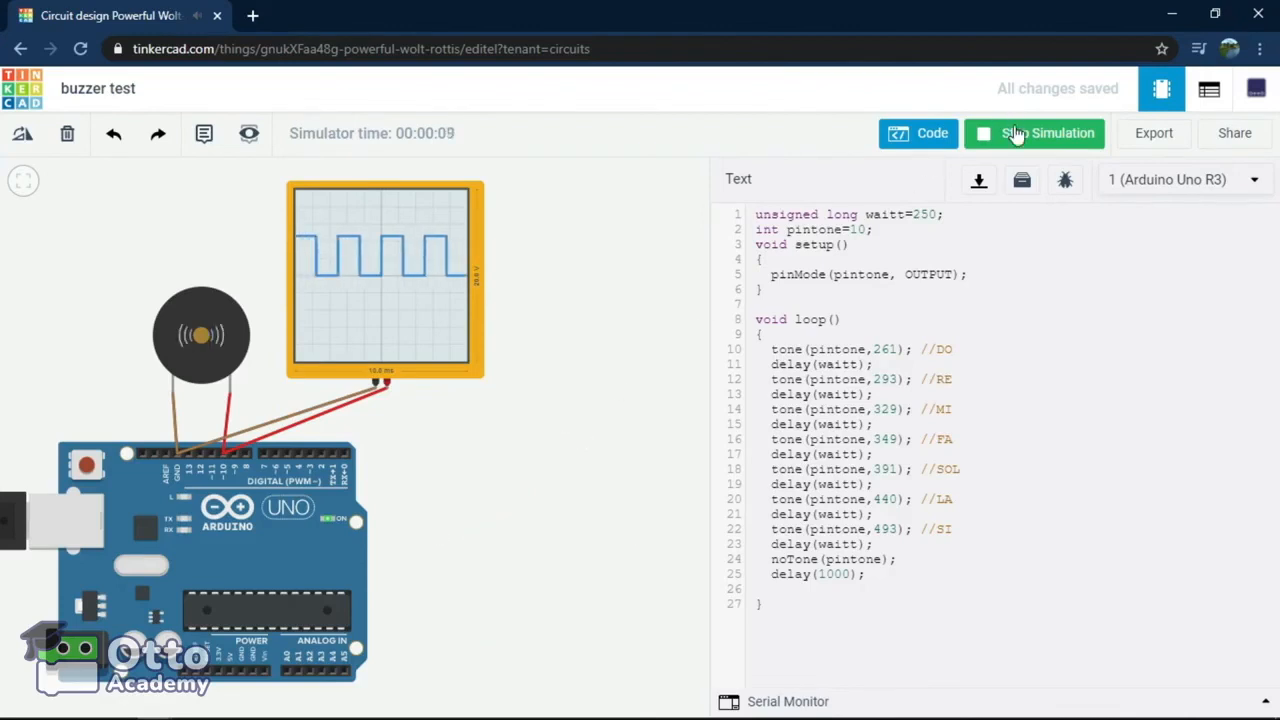
click(1041, 133)
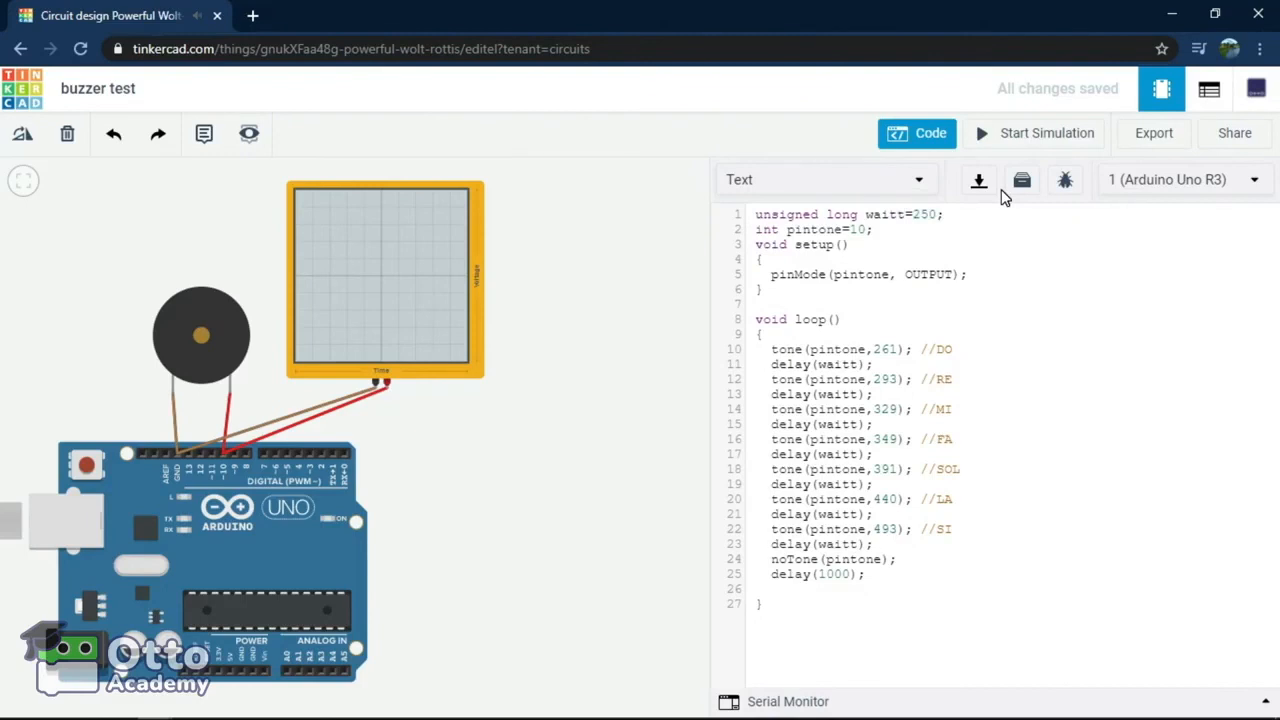
text(1000)
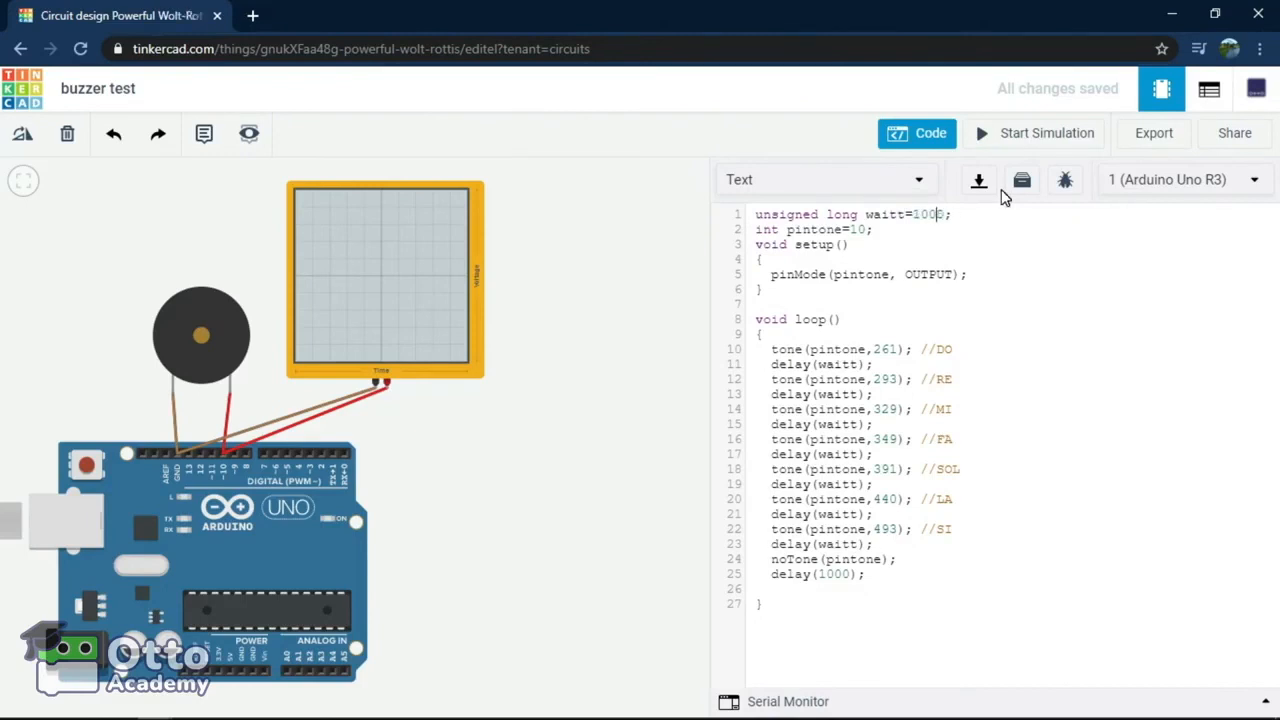
mouse_move(1046, 135)
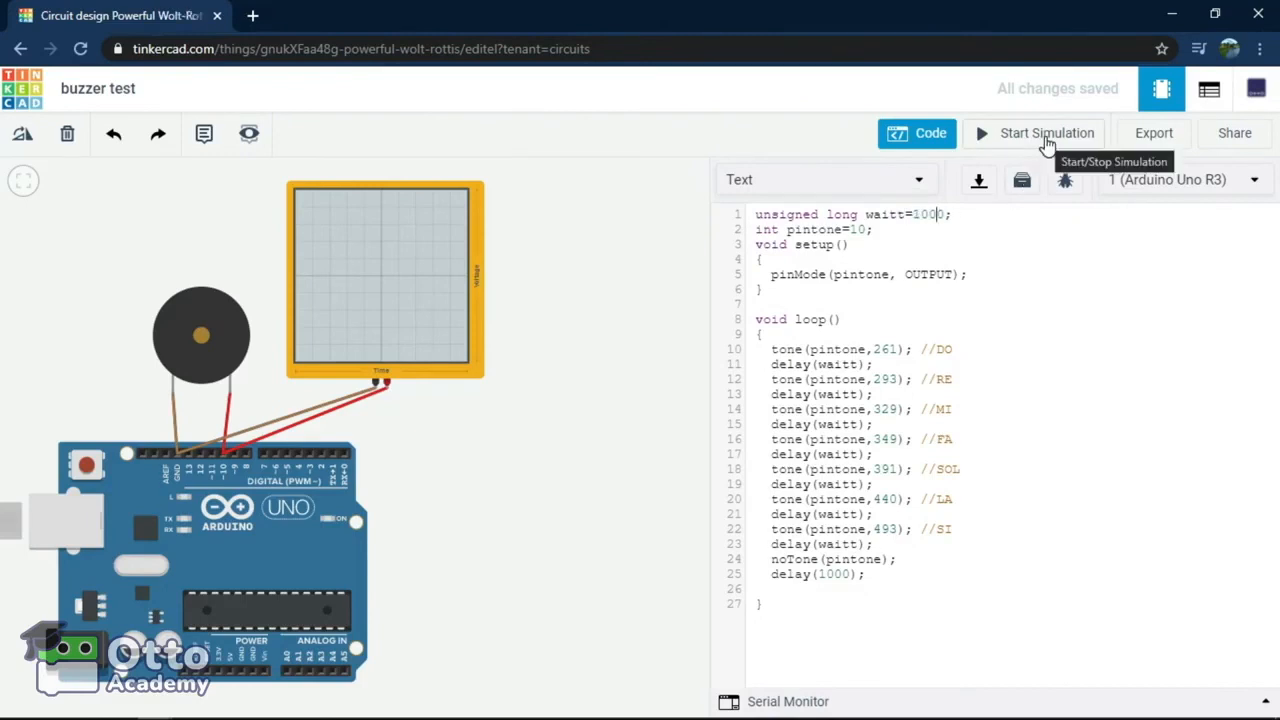
click(1045, 133)
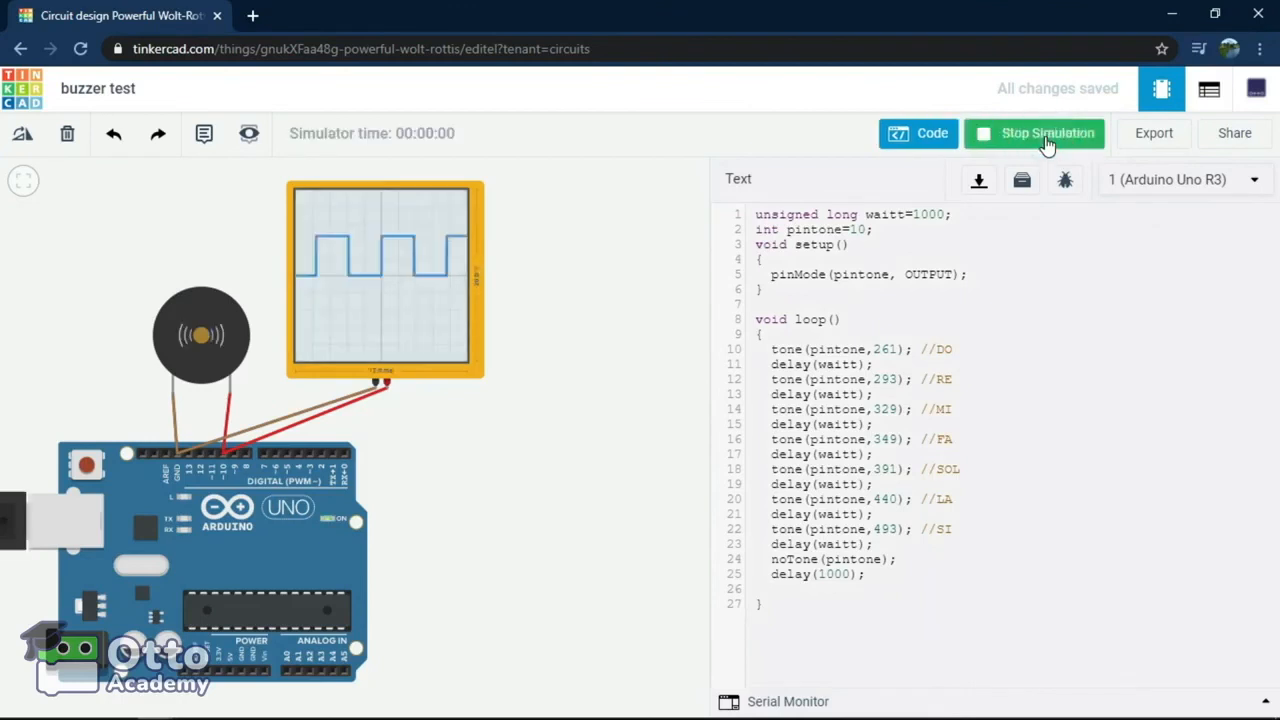